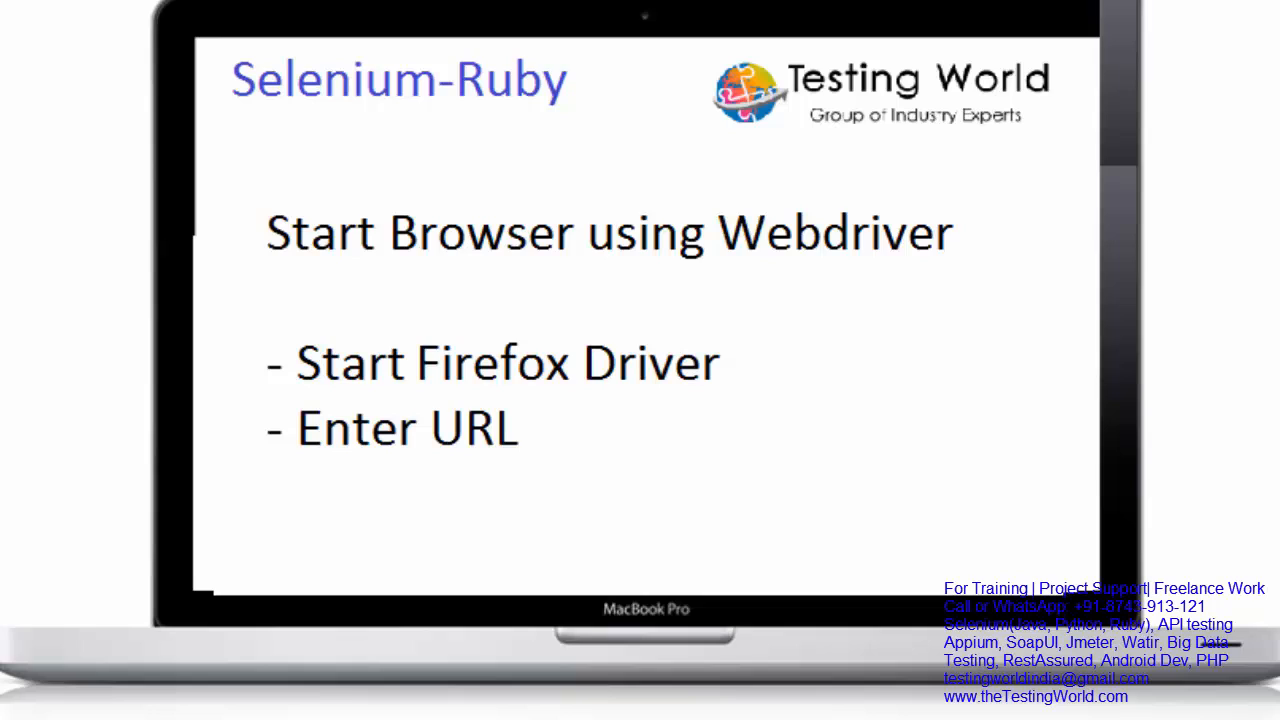
mouse_move(968, 458)
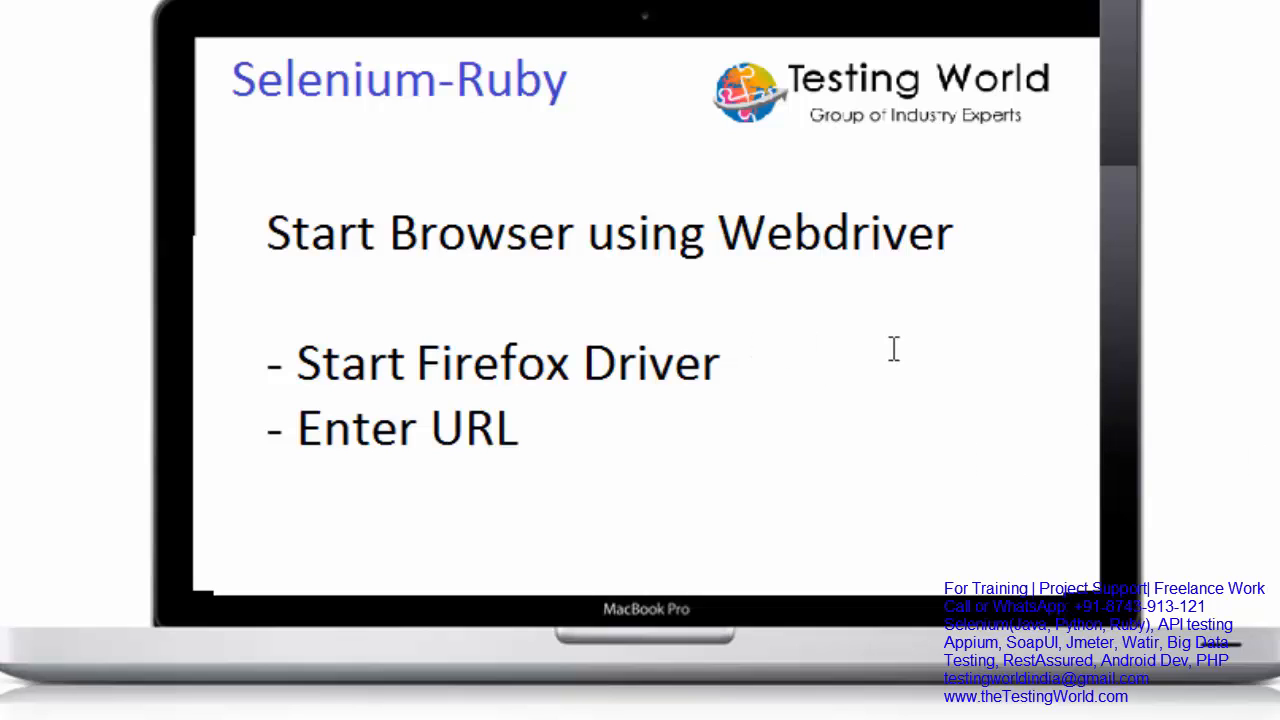
mouse_move(908, 346)
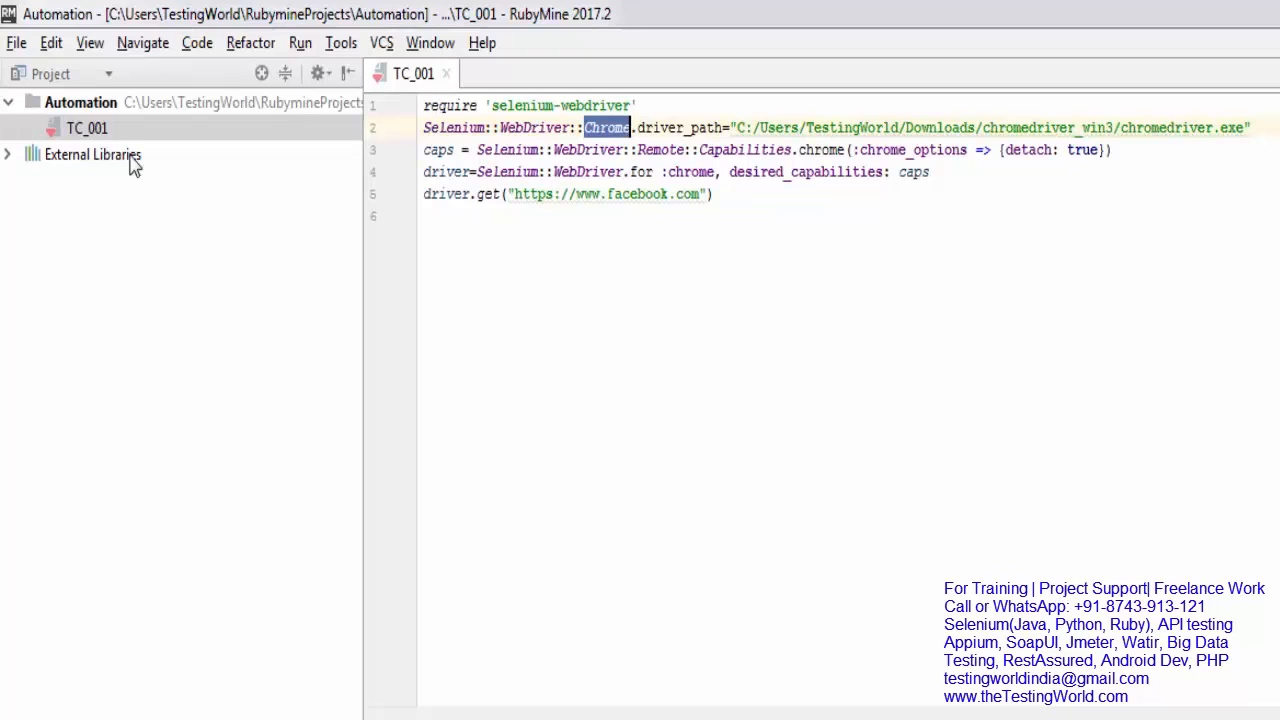
Step: Create the file TC_002 in the Automation project and associate it with the Ruby file type
right_click(80, 100)
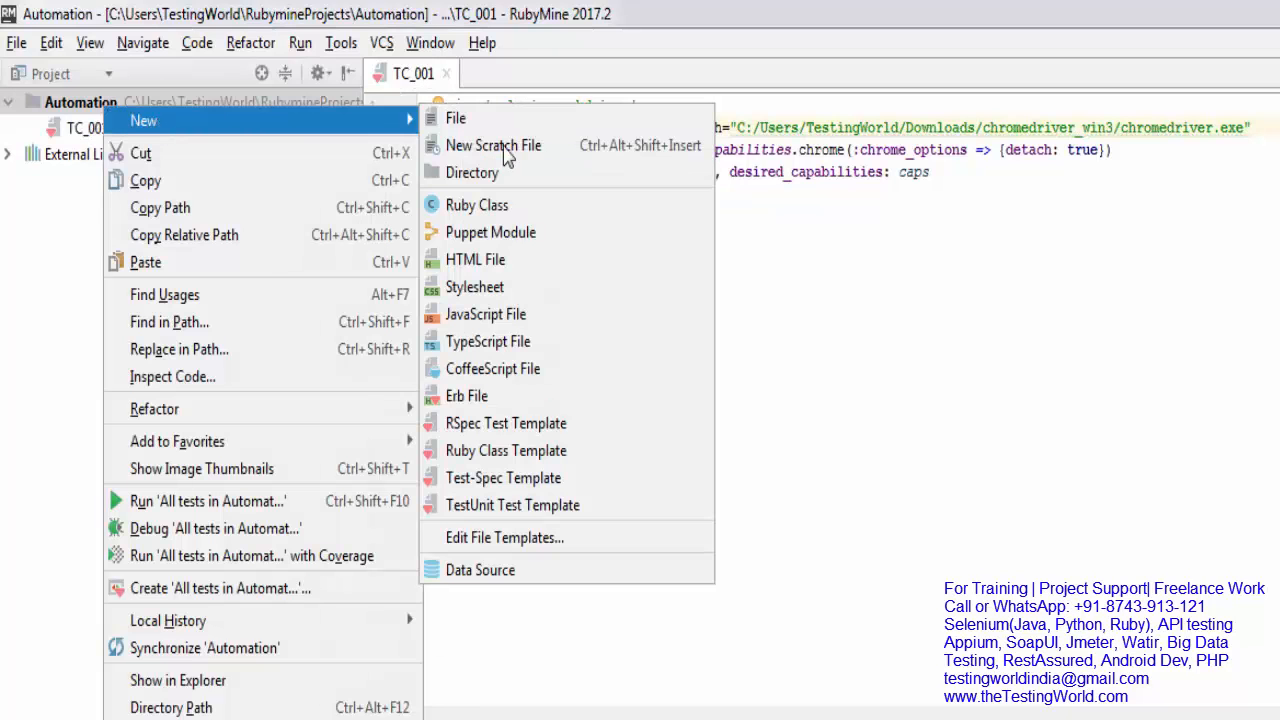
click(456, 118)
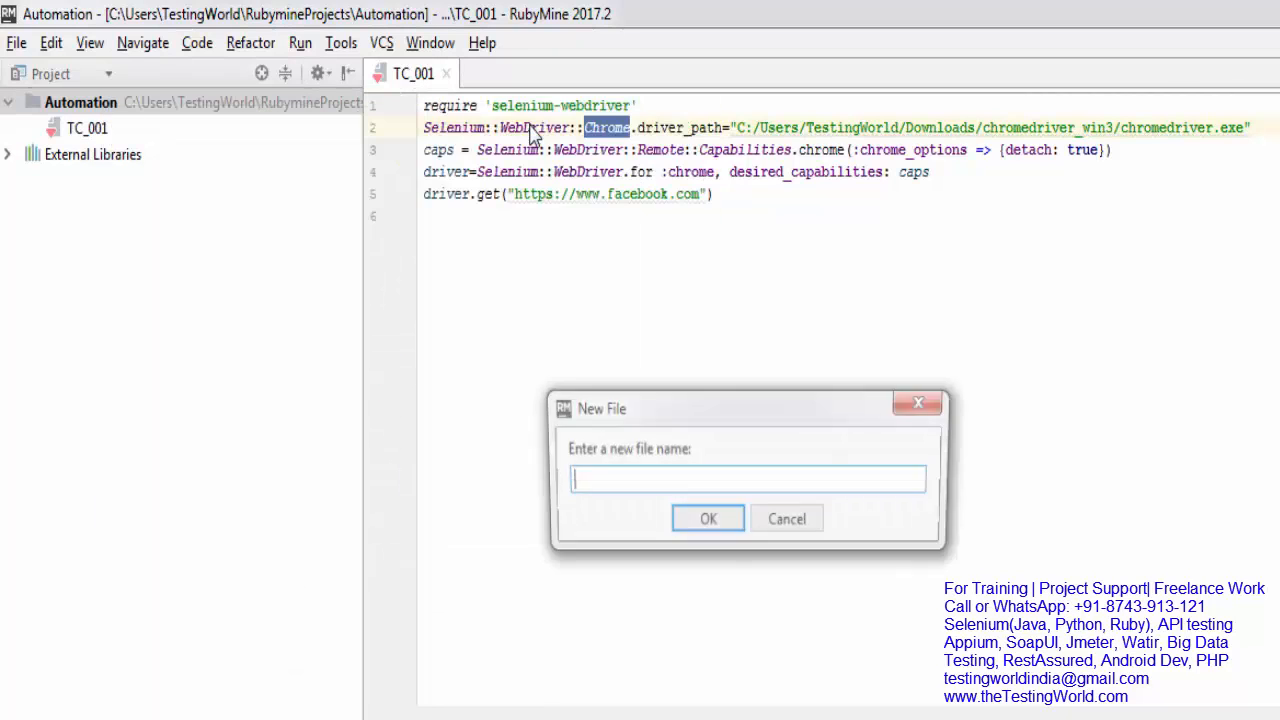
text(TC_002)
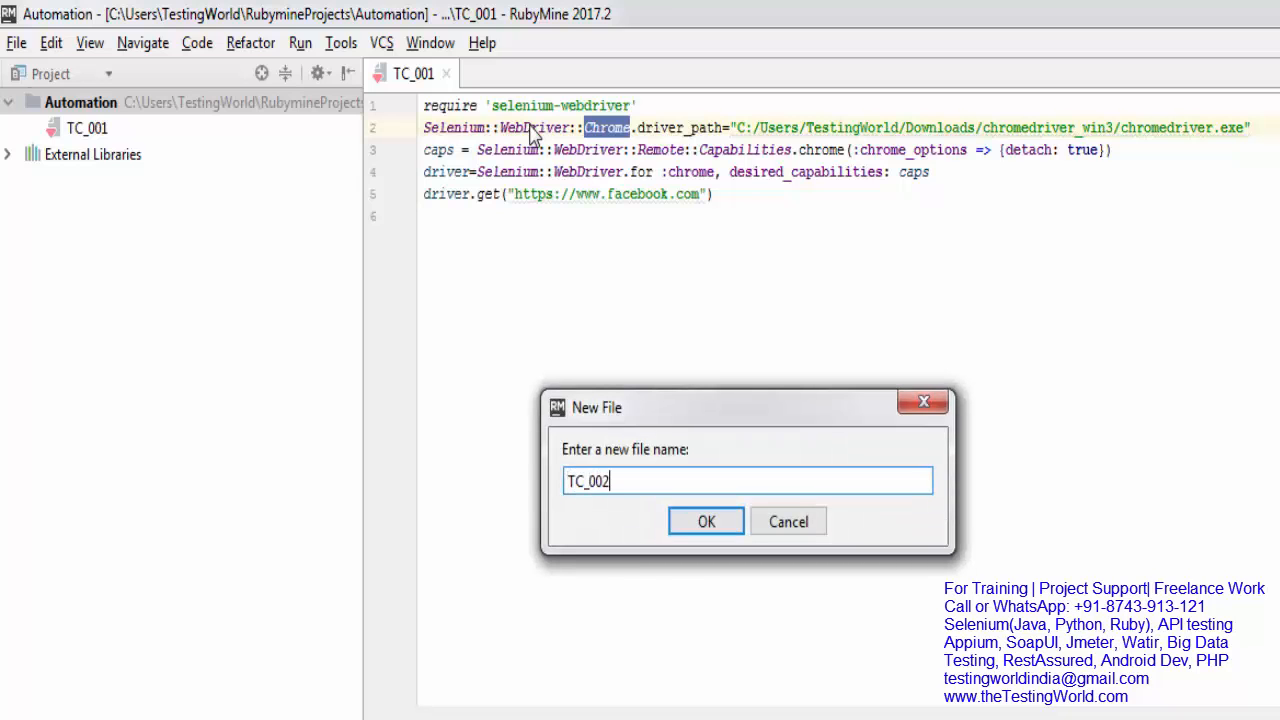
click(706, 520)
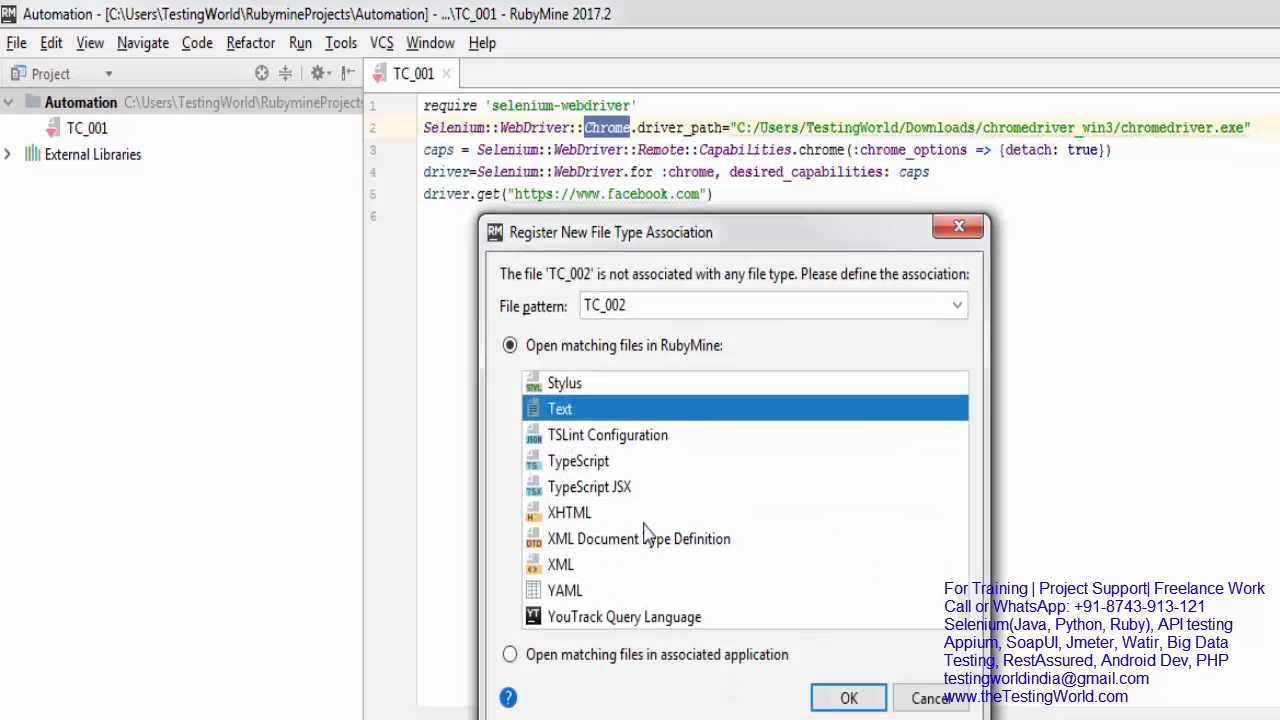
text(ru)
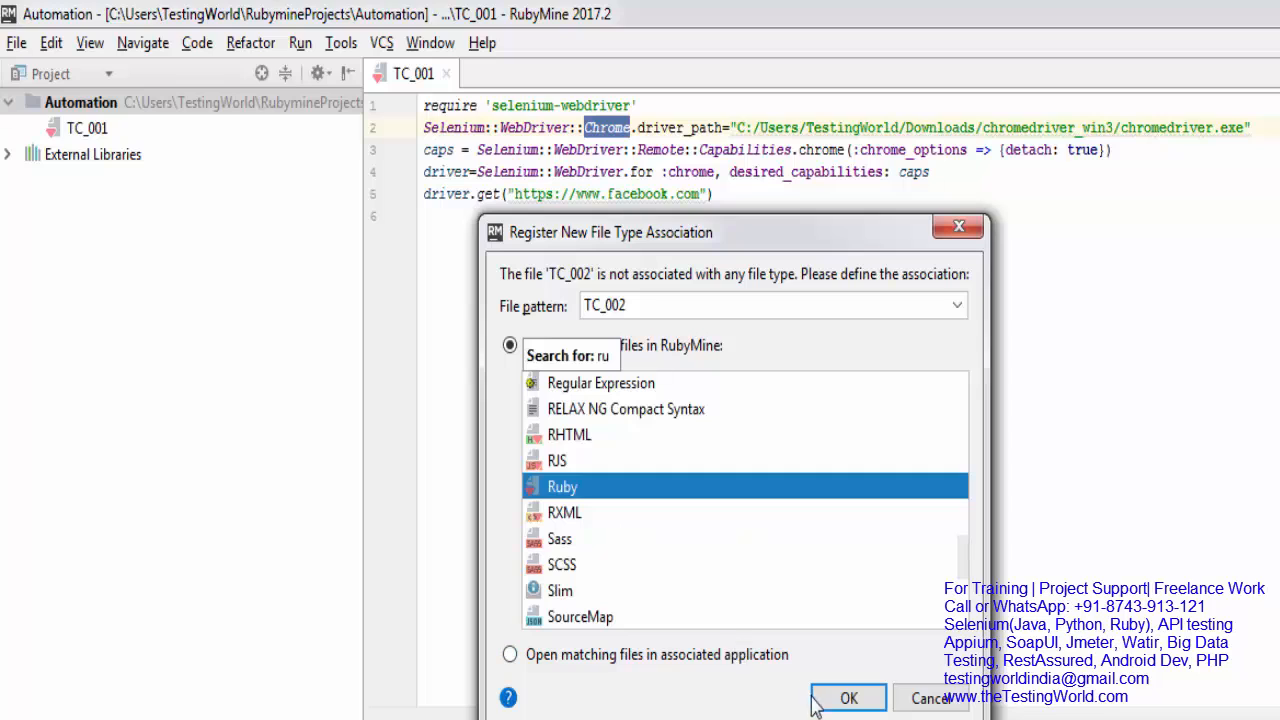
click(848, 696)
text(require ')
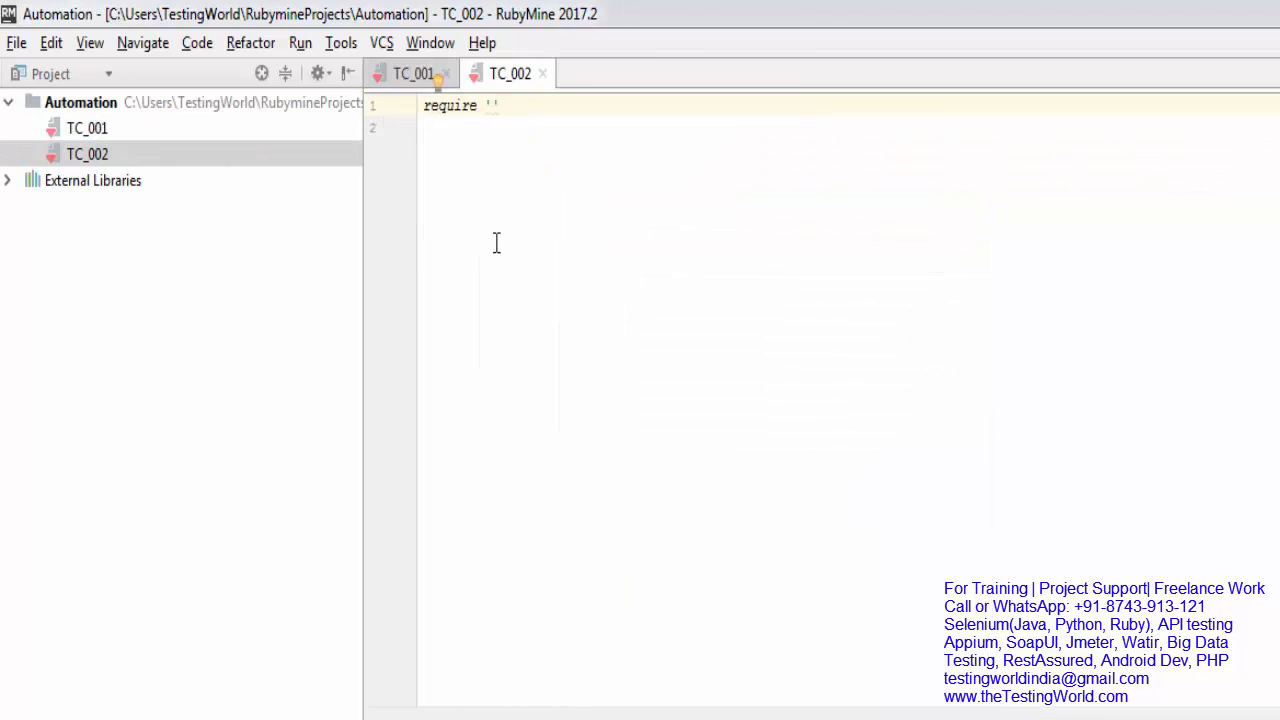
Step: Complete the require 'selenium-webdriver' statement at the top of TC_002
text(selenium-we)
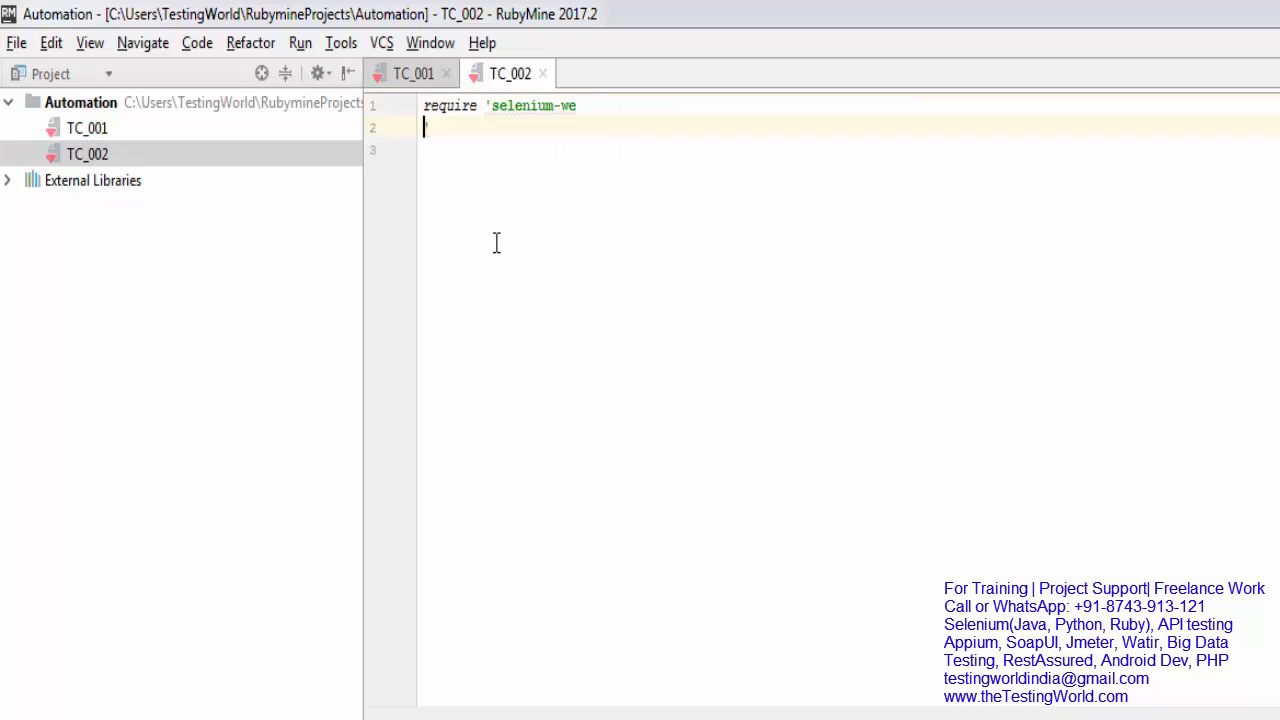
text(bdriver')
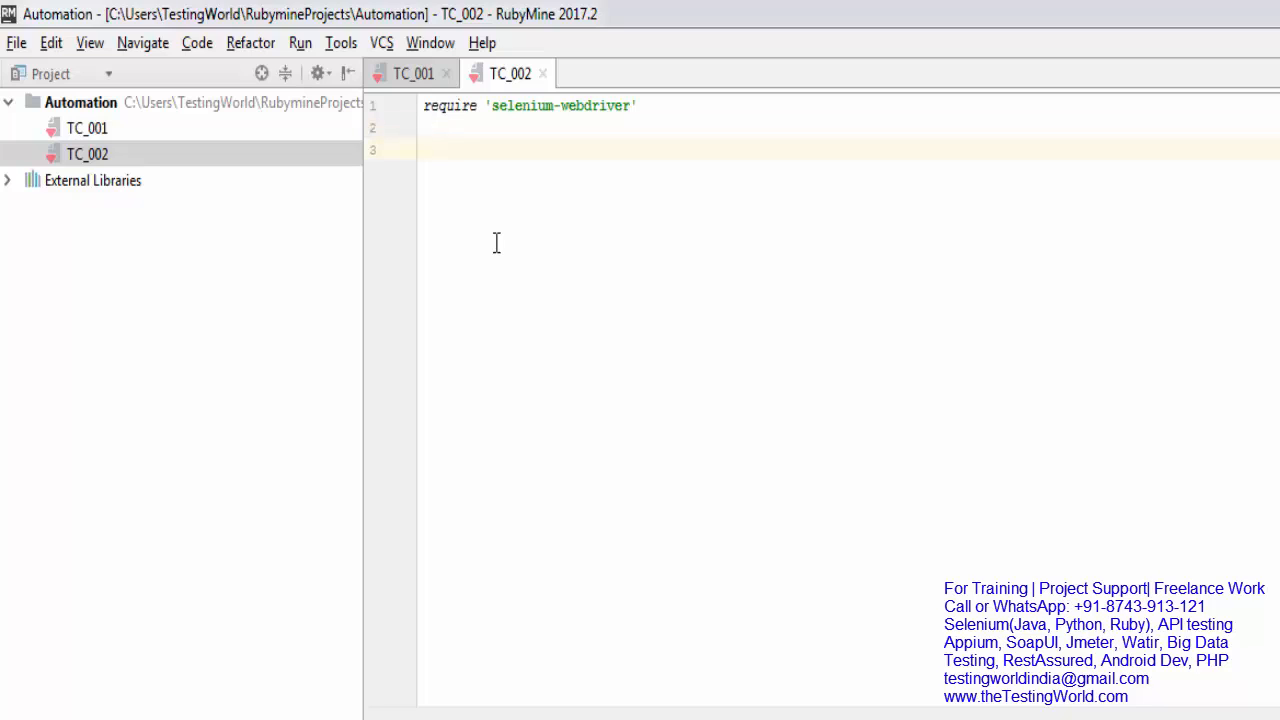
Step: Write driver = Selenium::WebDriver.for :firefox to start a Firefox driver
text(driver)
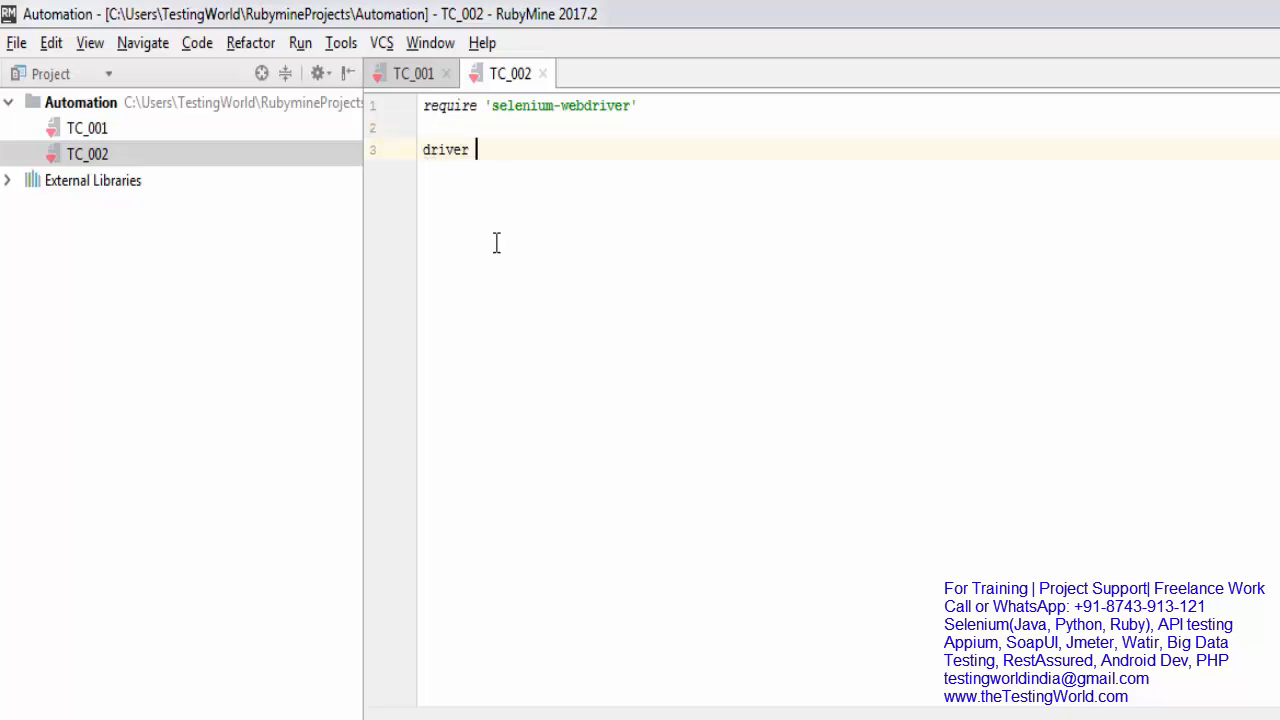
text(=)
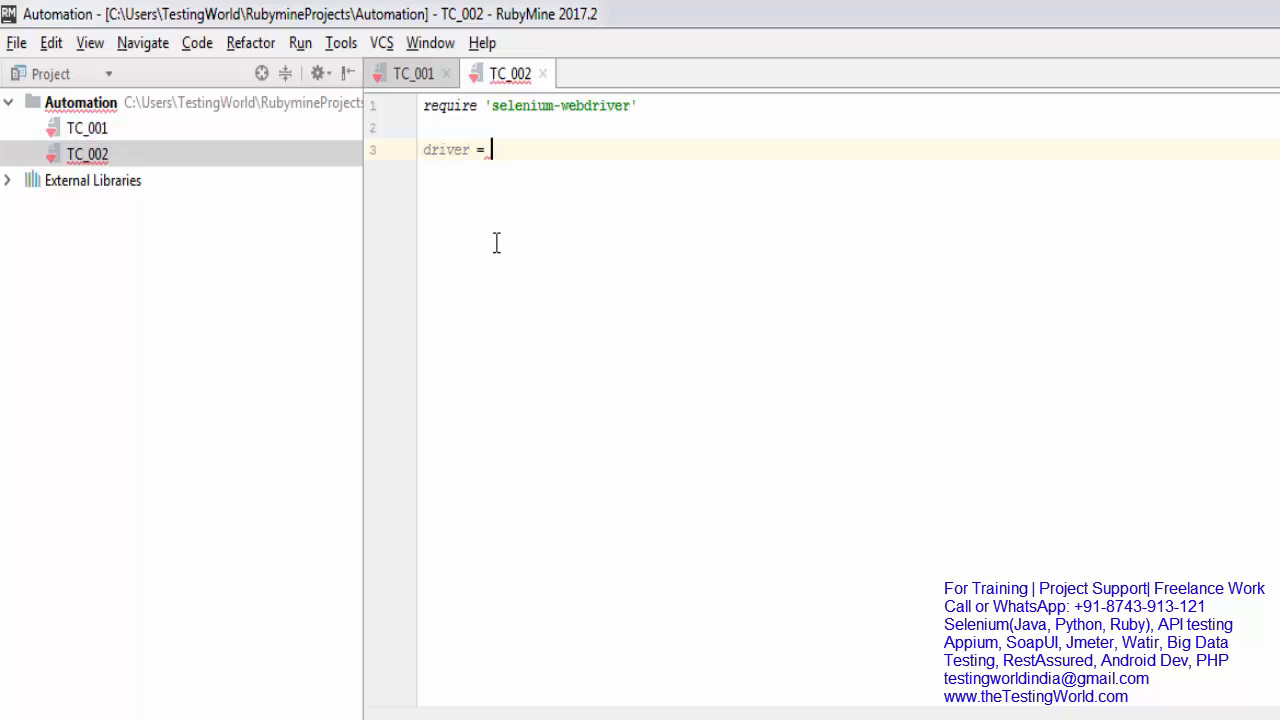
text(Sele)
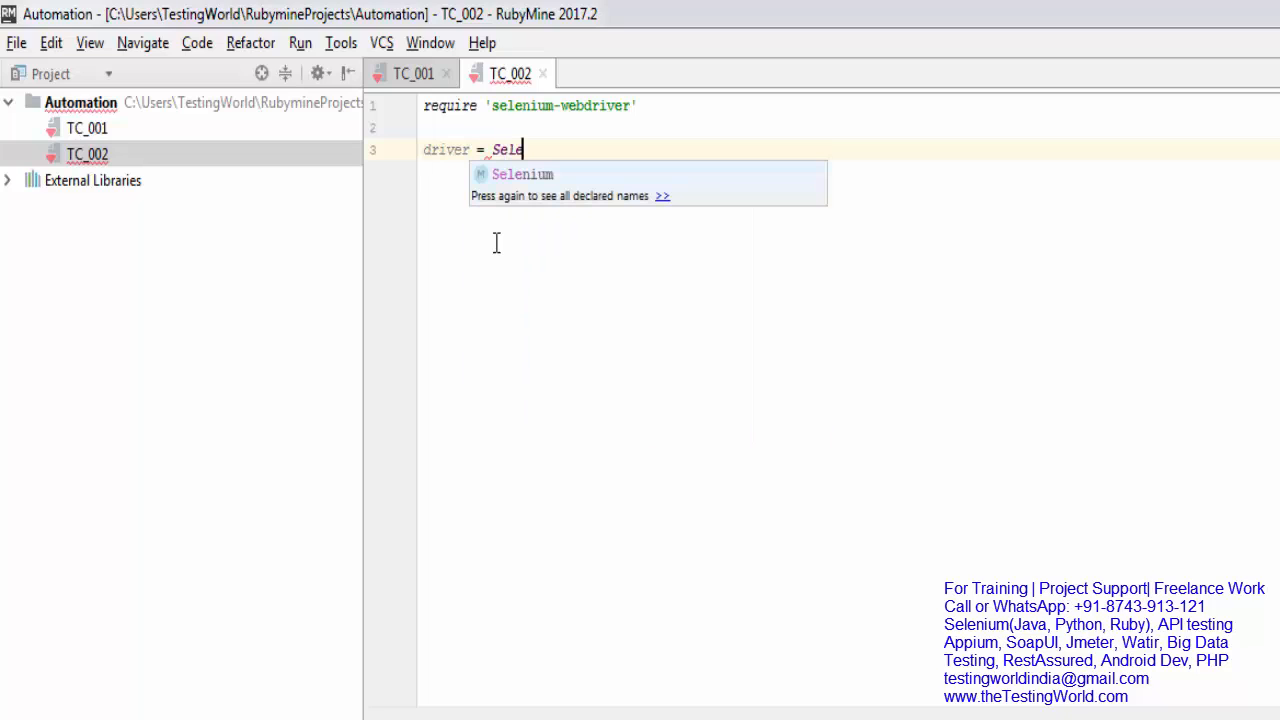
key(Tab)
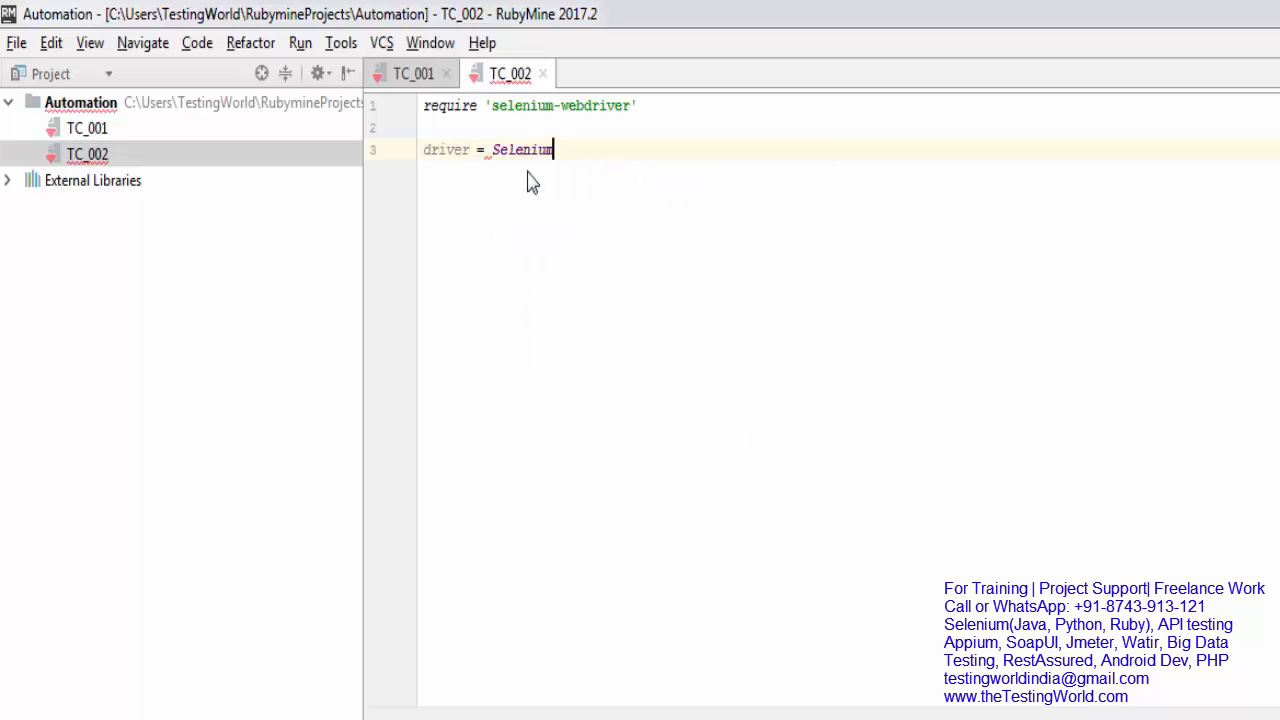
text(::We)
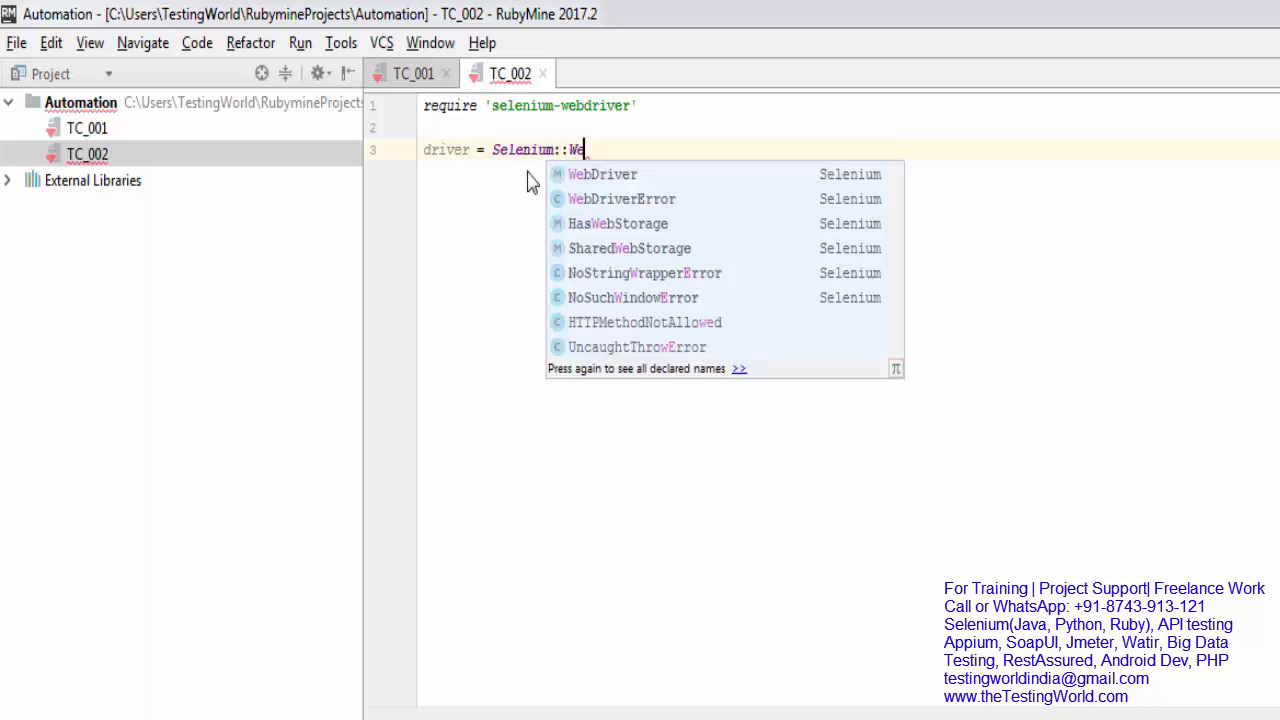
click(602, 172)
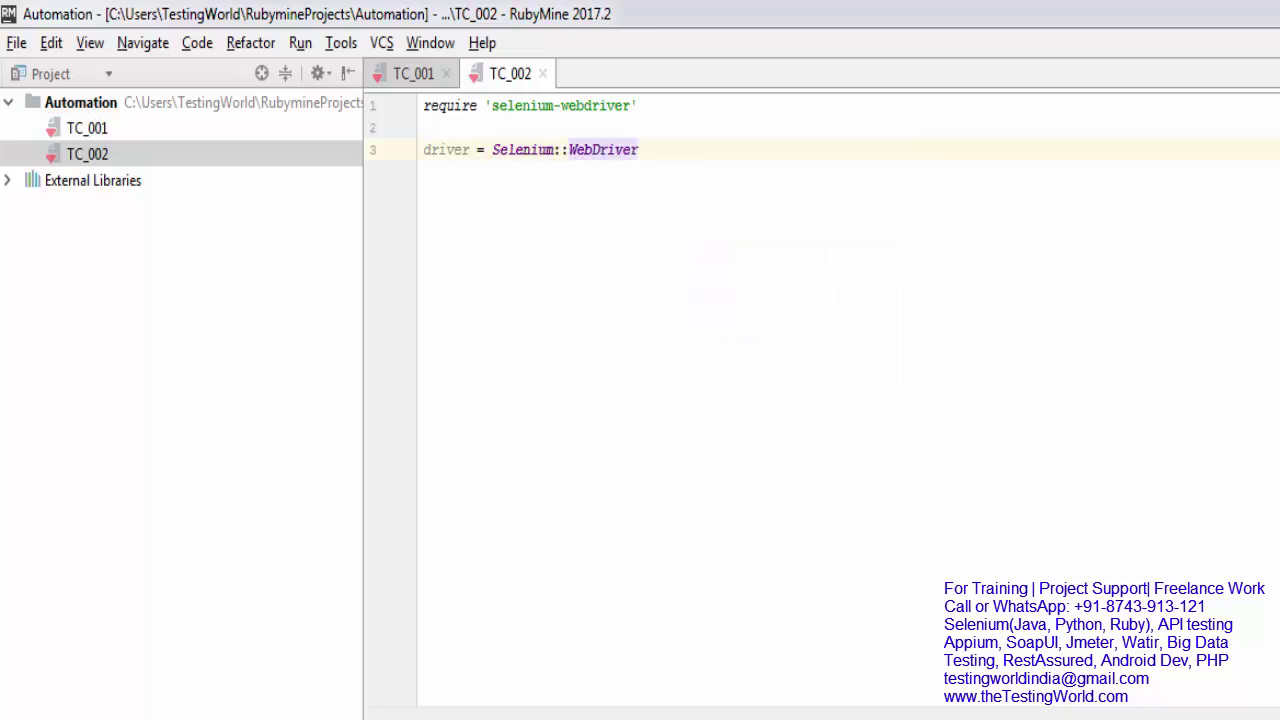
text(.for)
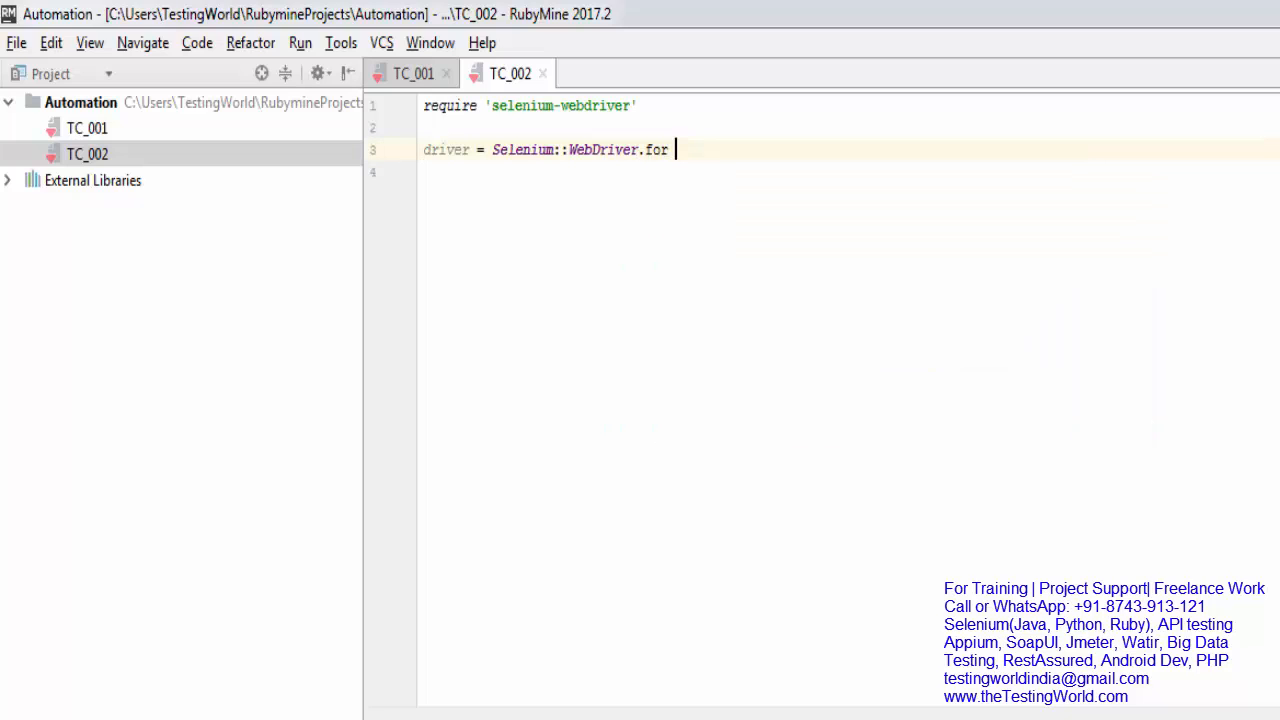
text(:)
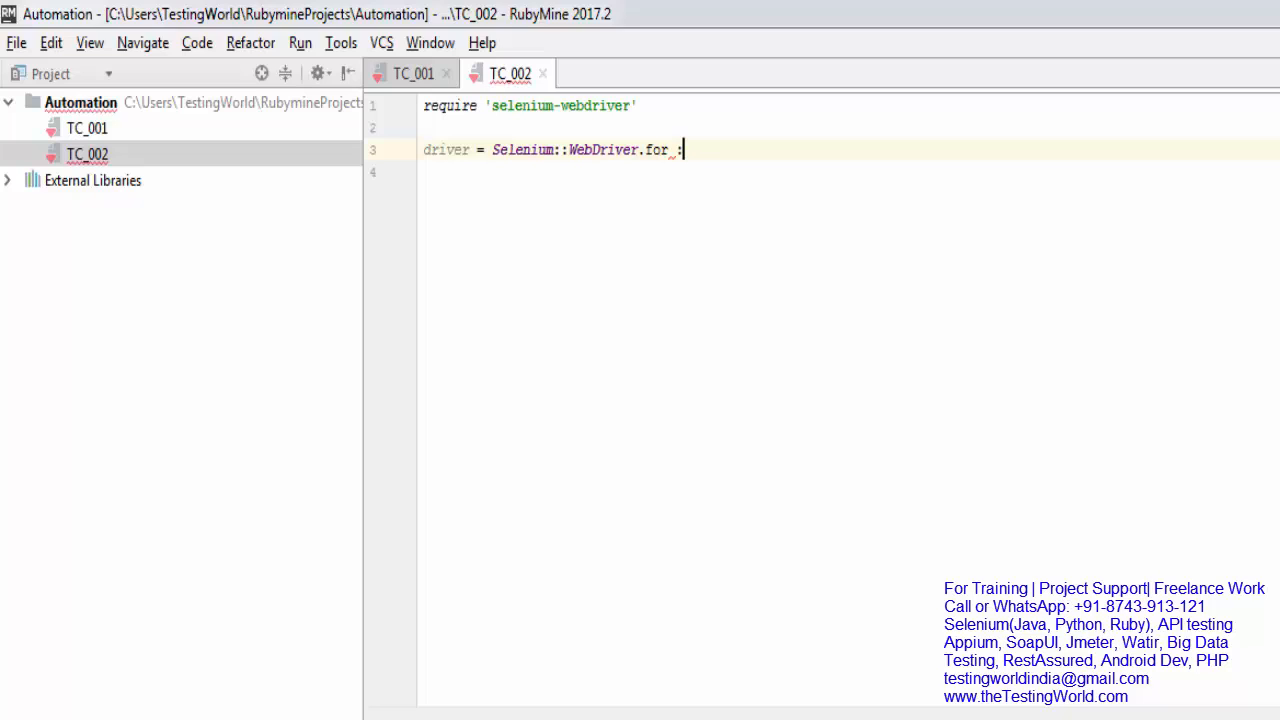
text(f)
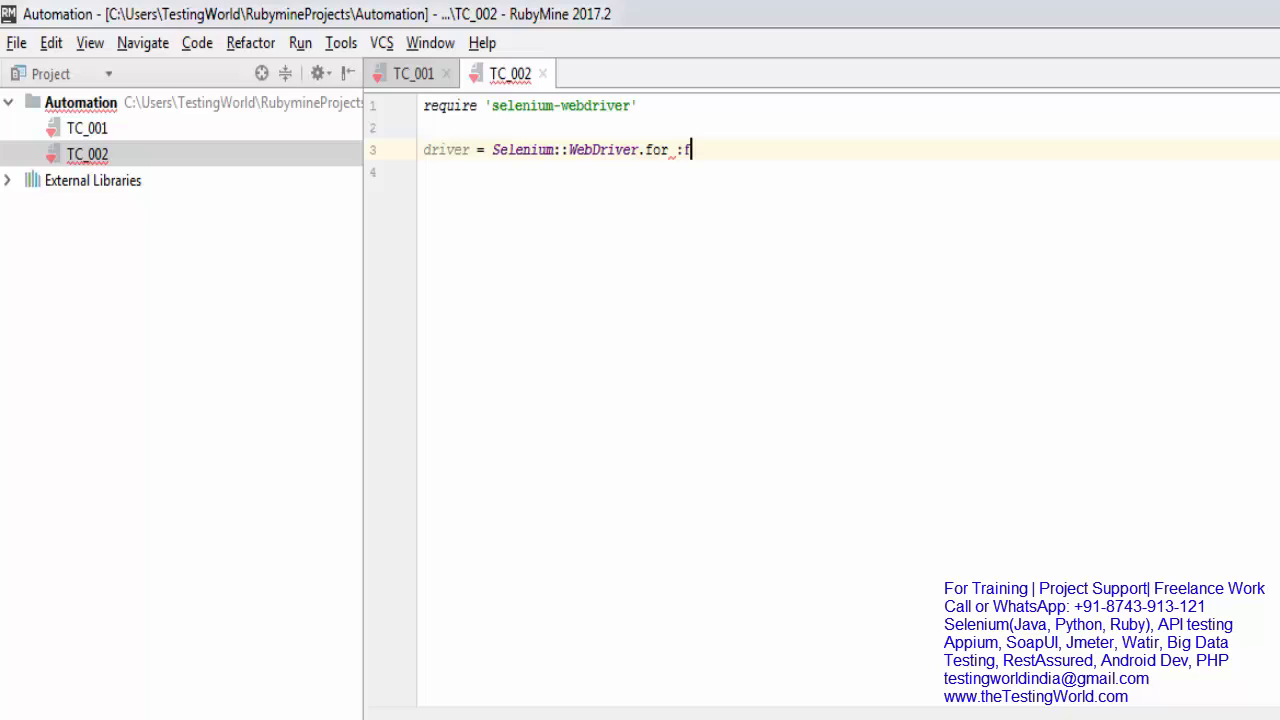
text(irefox)
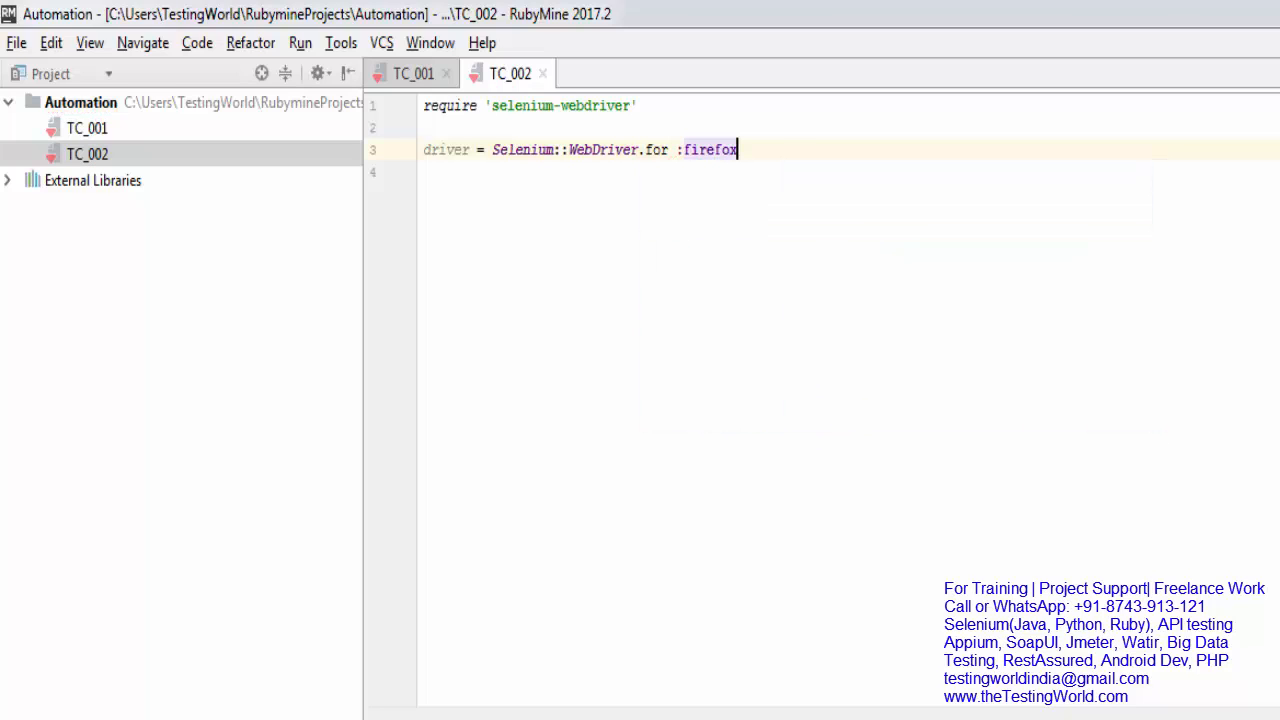
text(driver.)
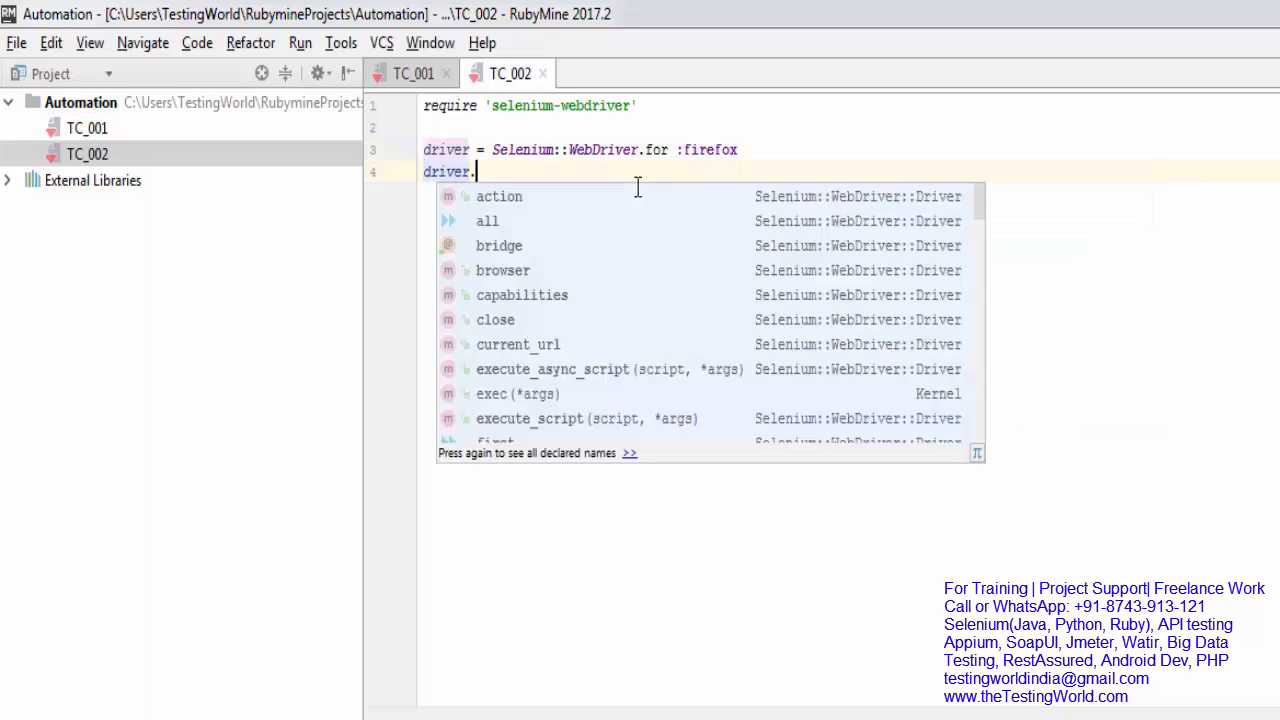
text(get(:)
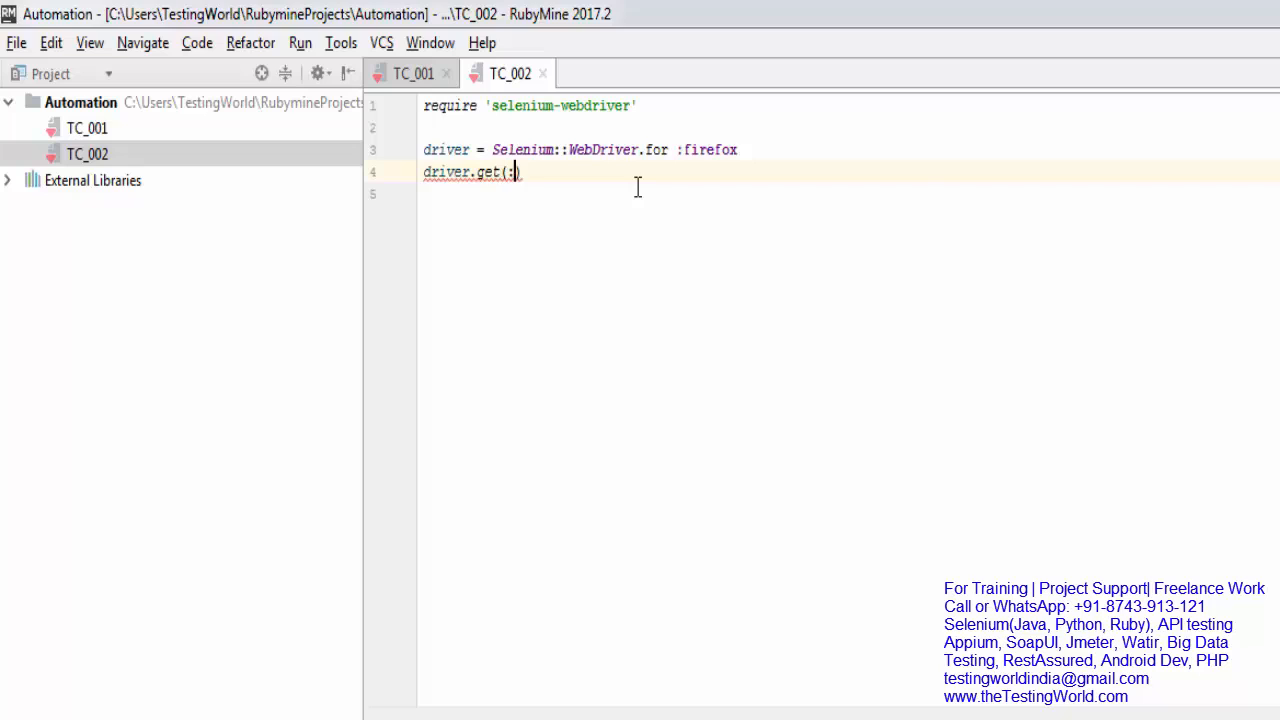
text(https:)
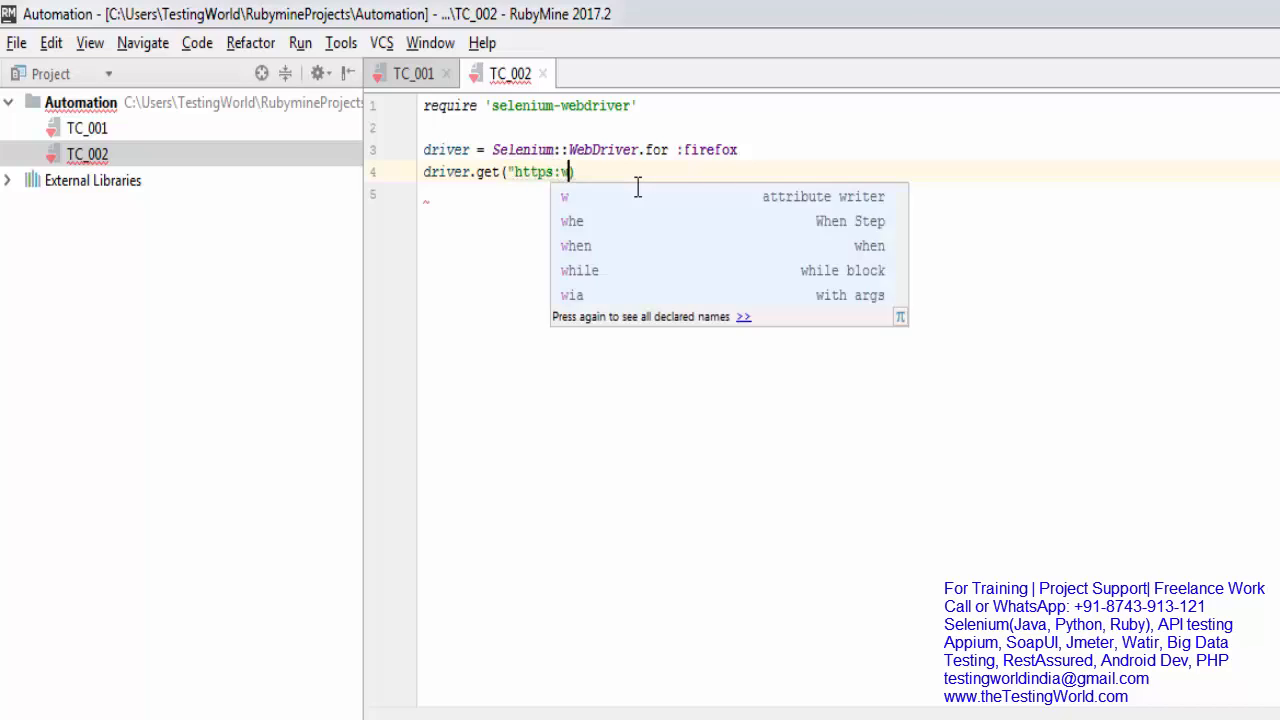
text(www)
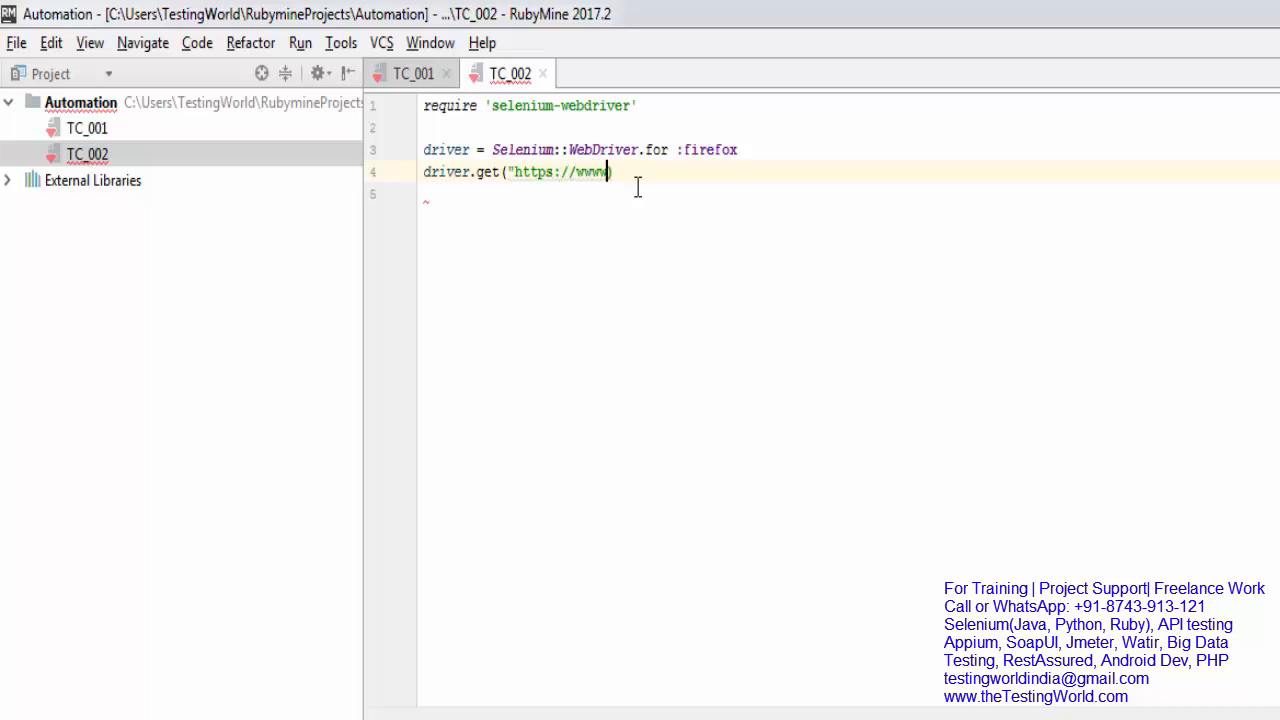
text(.facebo)
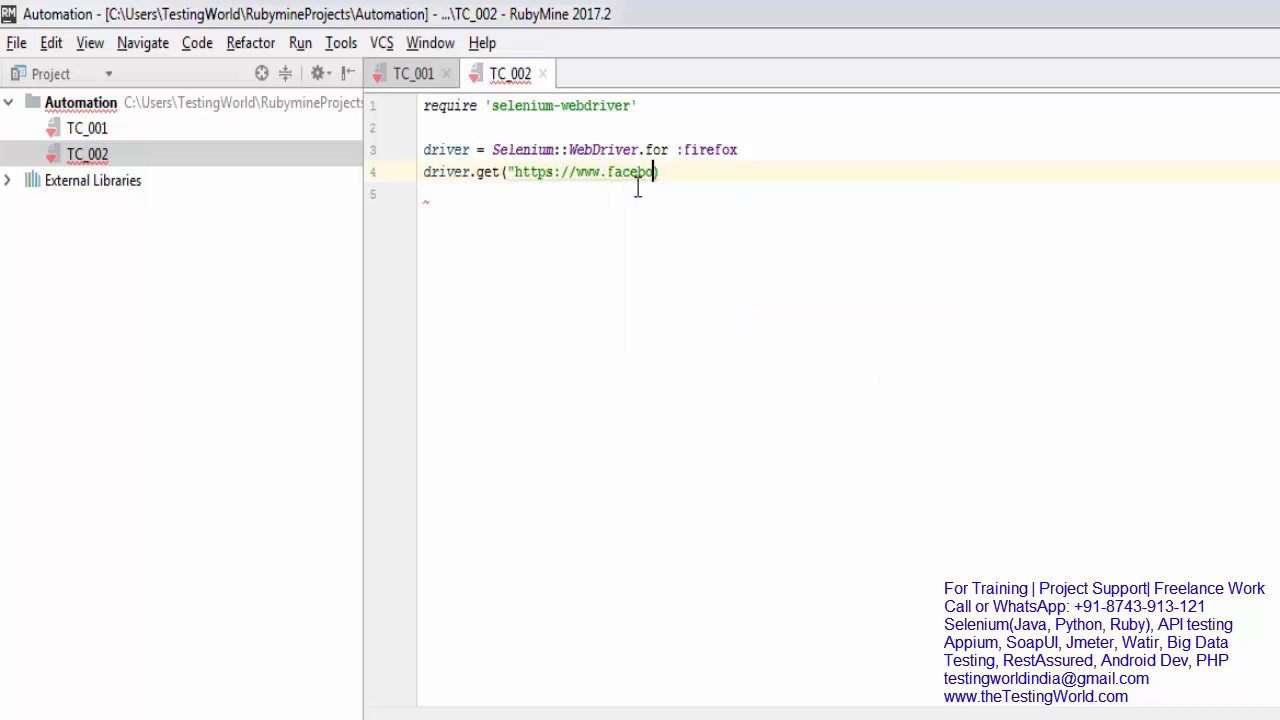
text(ok.com"))
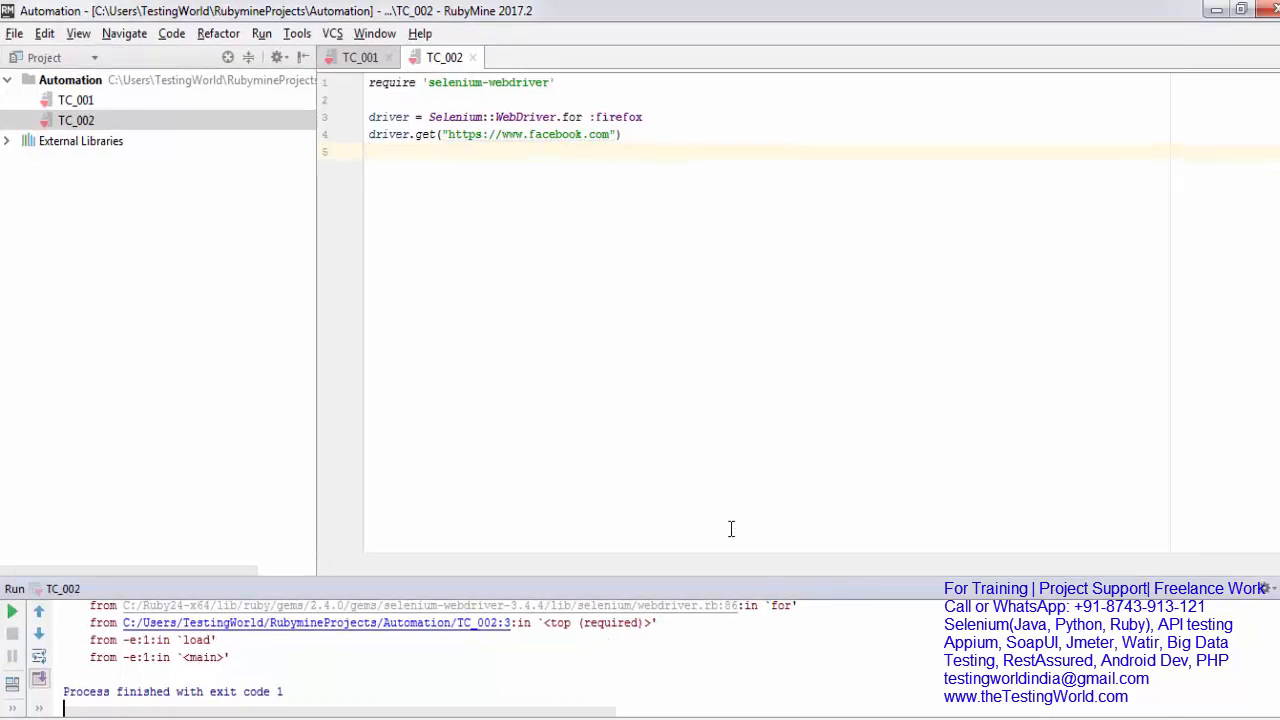
Step: Run TC_002 and get the geckodriver-not-found error in the console
click(12, 612)
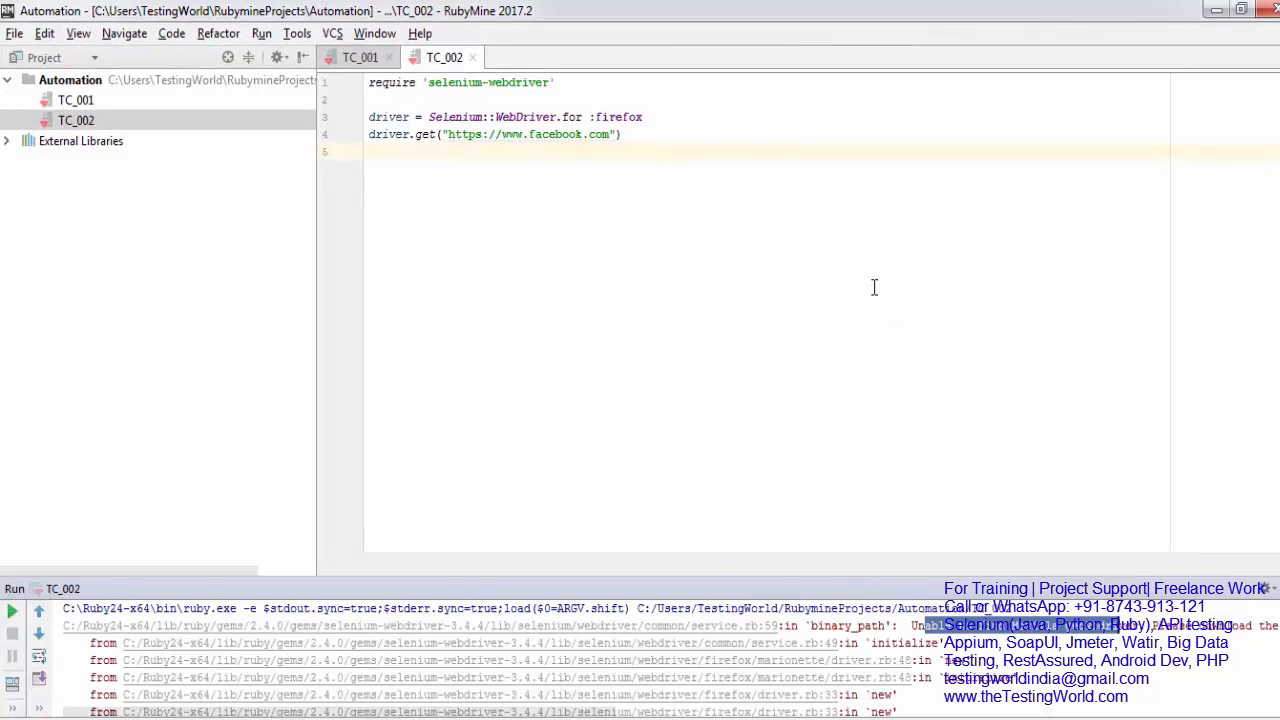
mouse_move(888, 288)
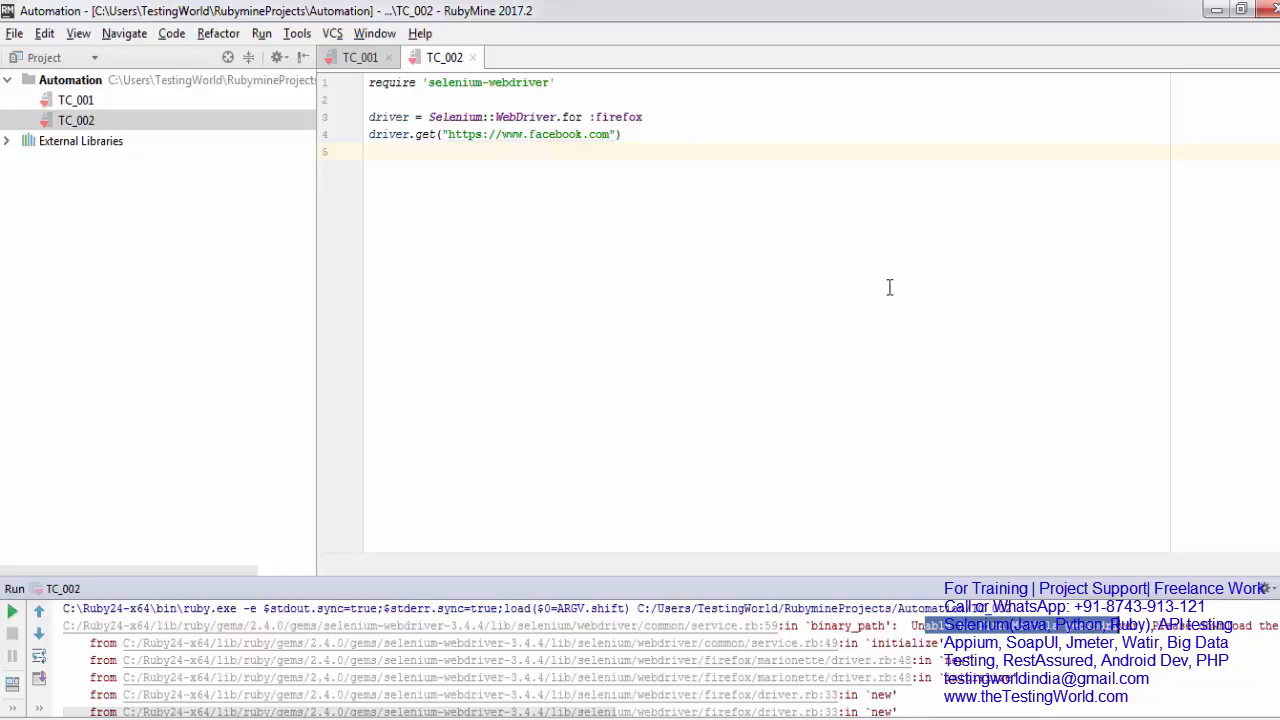
mouse_move(824, 276)
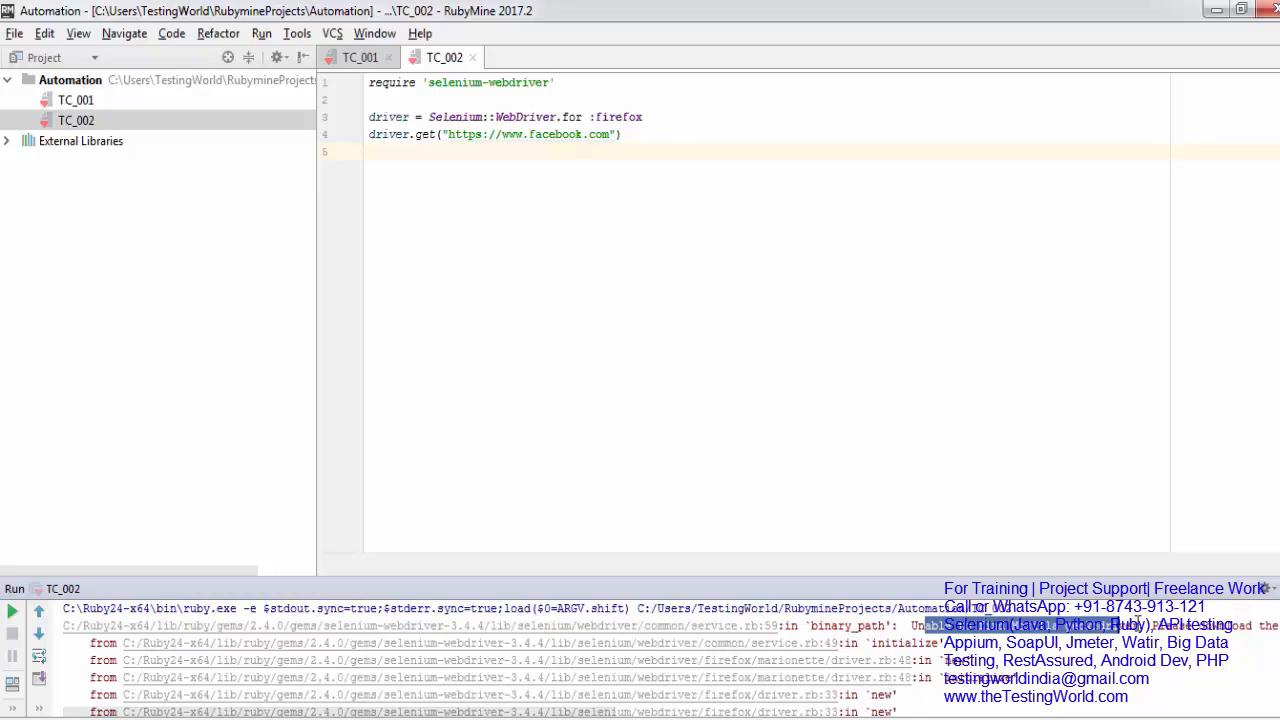
mouse_move(996, 512)
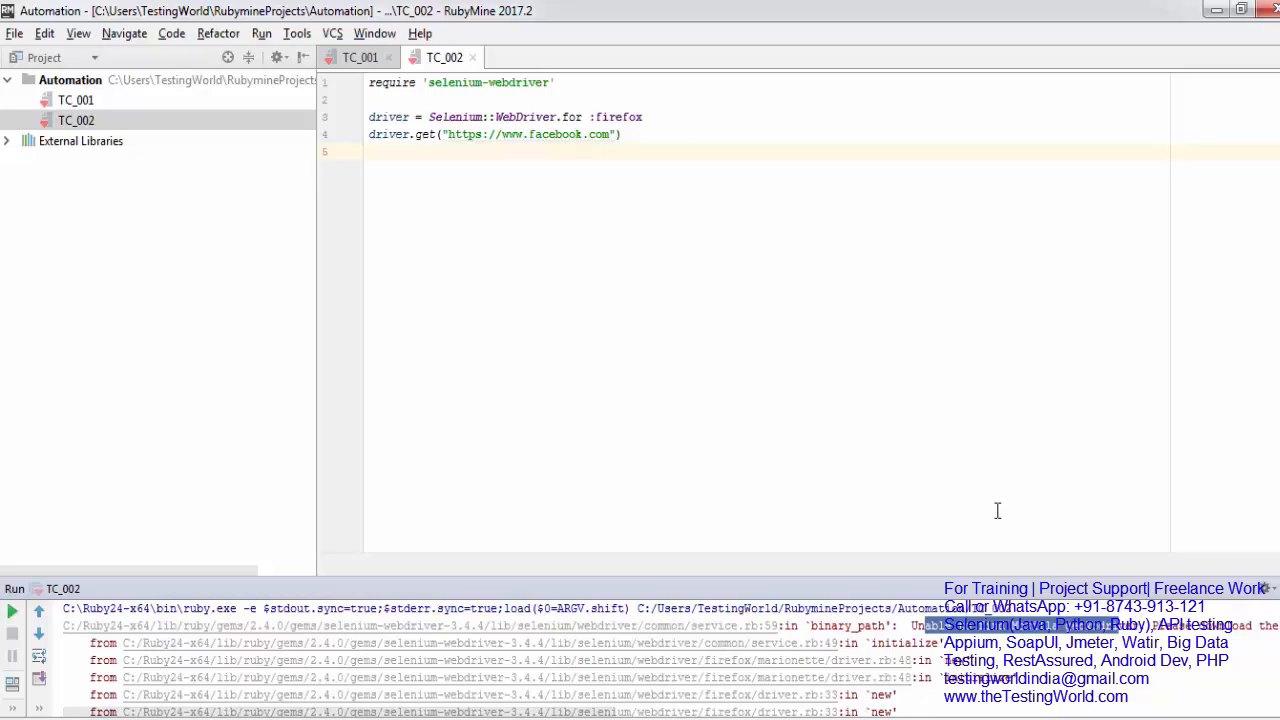
mouse_move(936, 478)
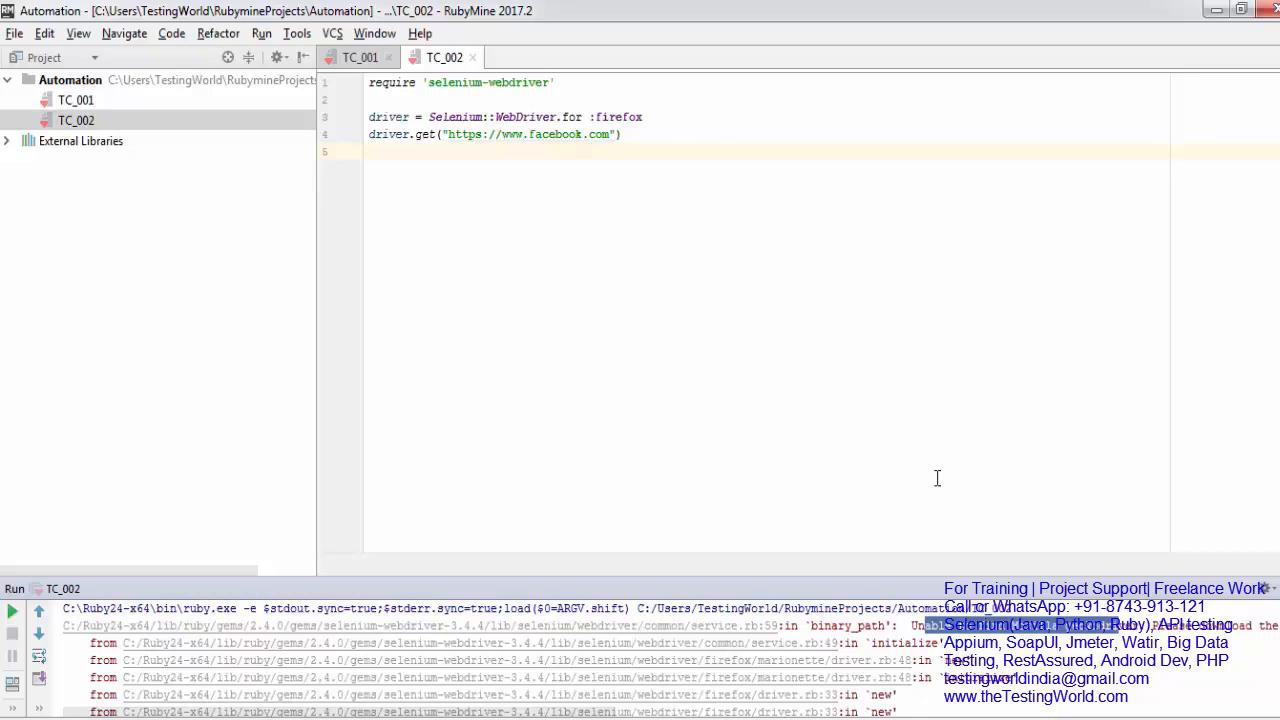
mouse_move(840, 622)
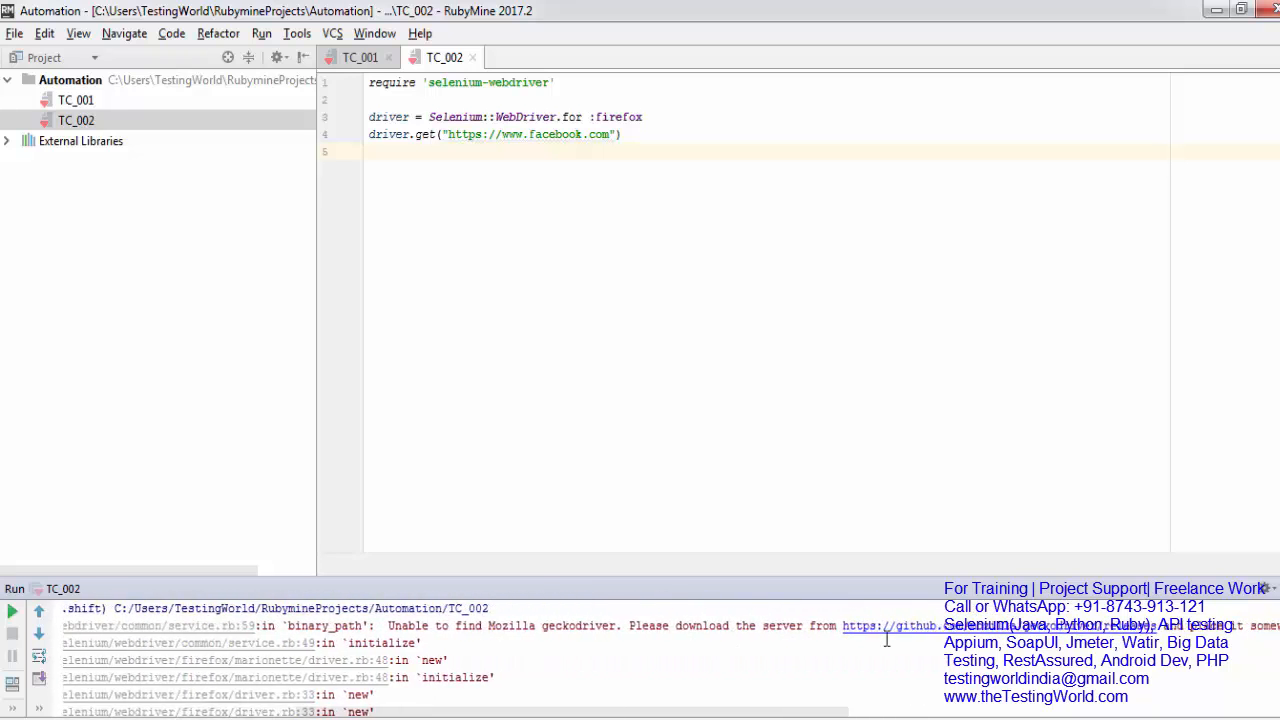
Step: Follow the geckodriver releases link from the error and download geckodriver-v0.18.0-win64.zip
drag(842, 624, 1156, 624)
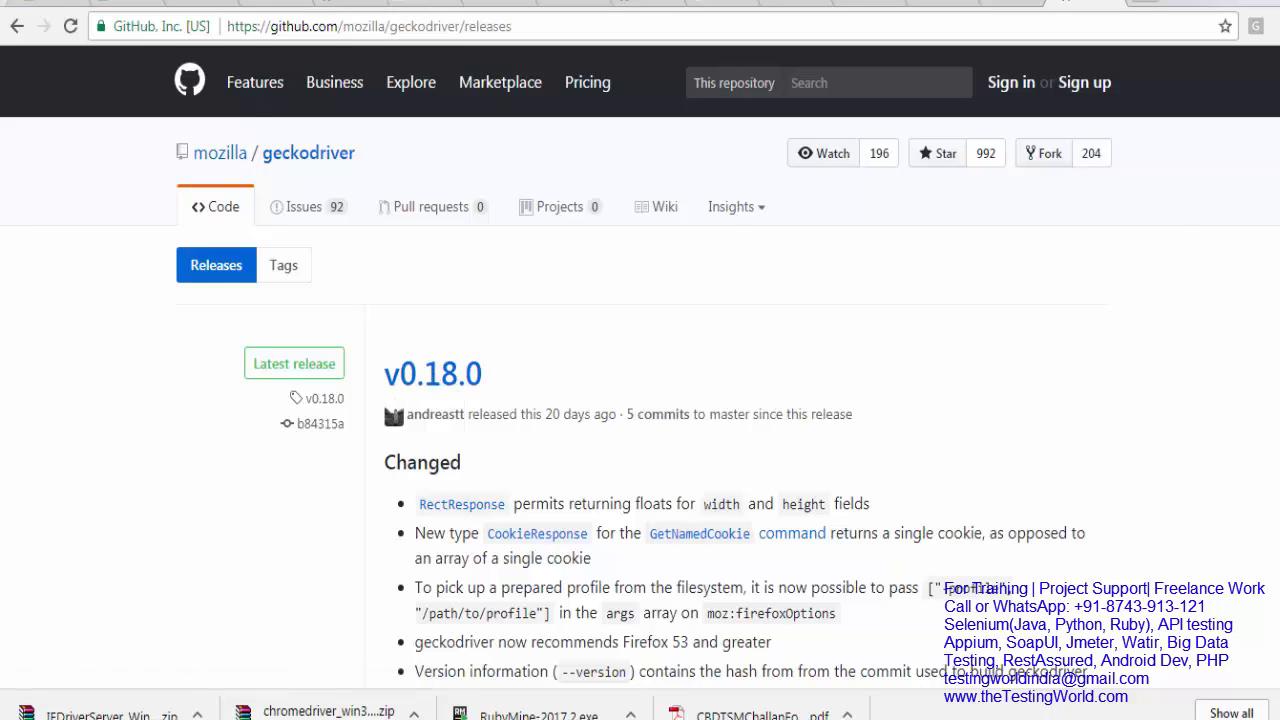
scroll(down, 3)
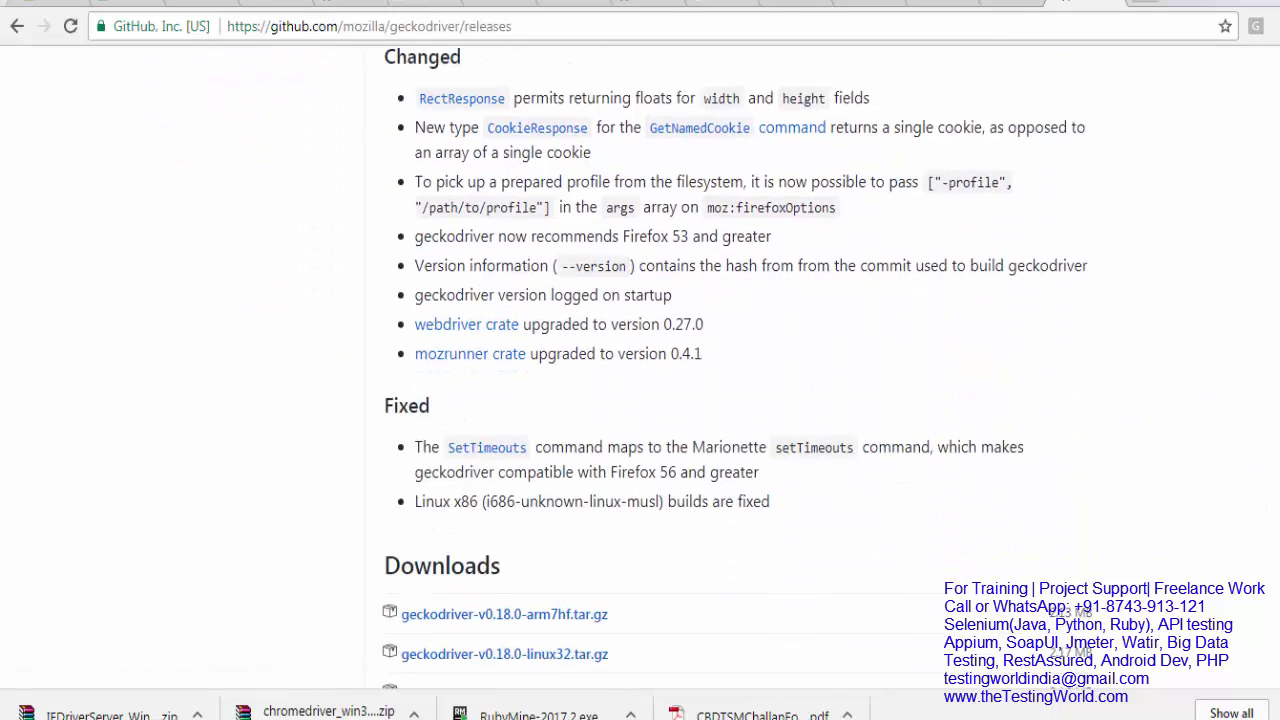
scroll(down, 3)
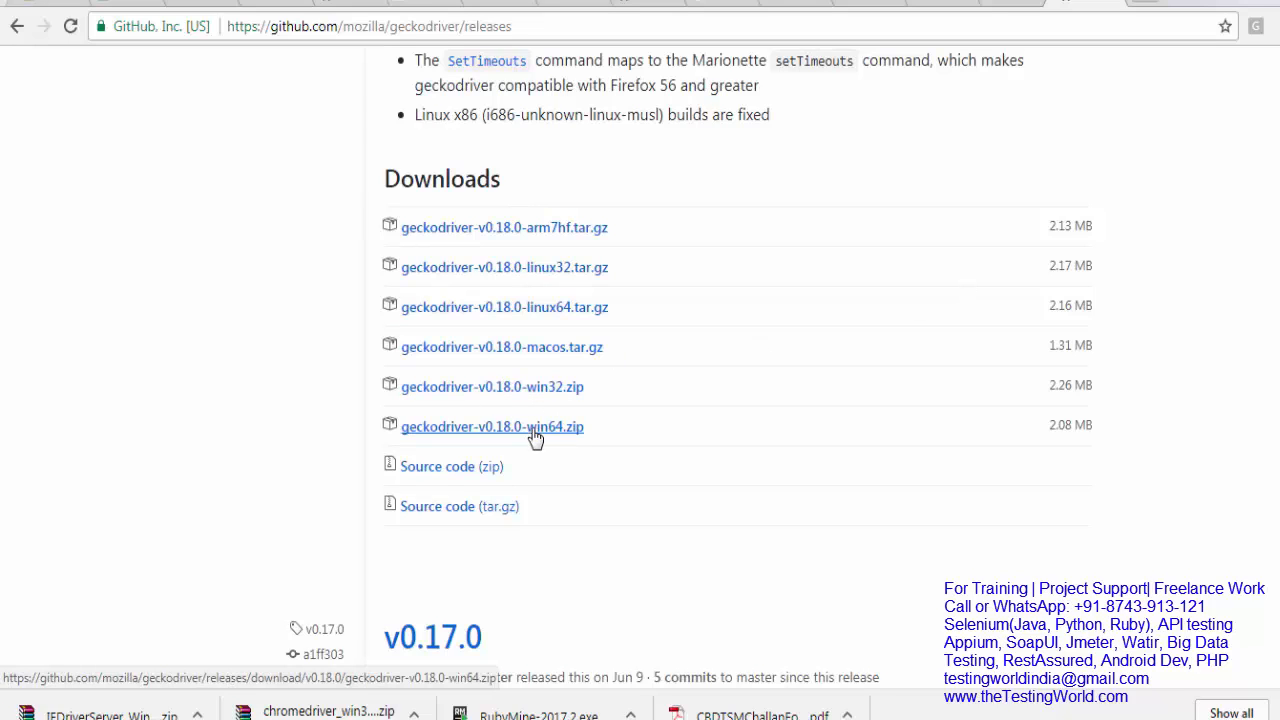
click(492, 428)
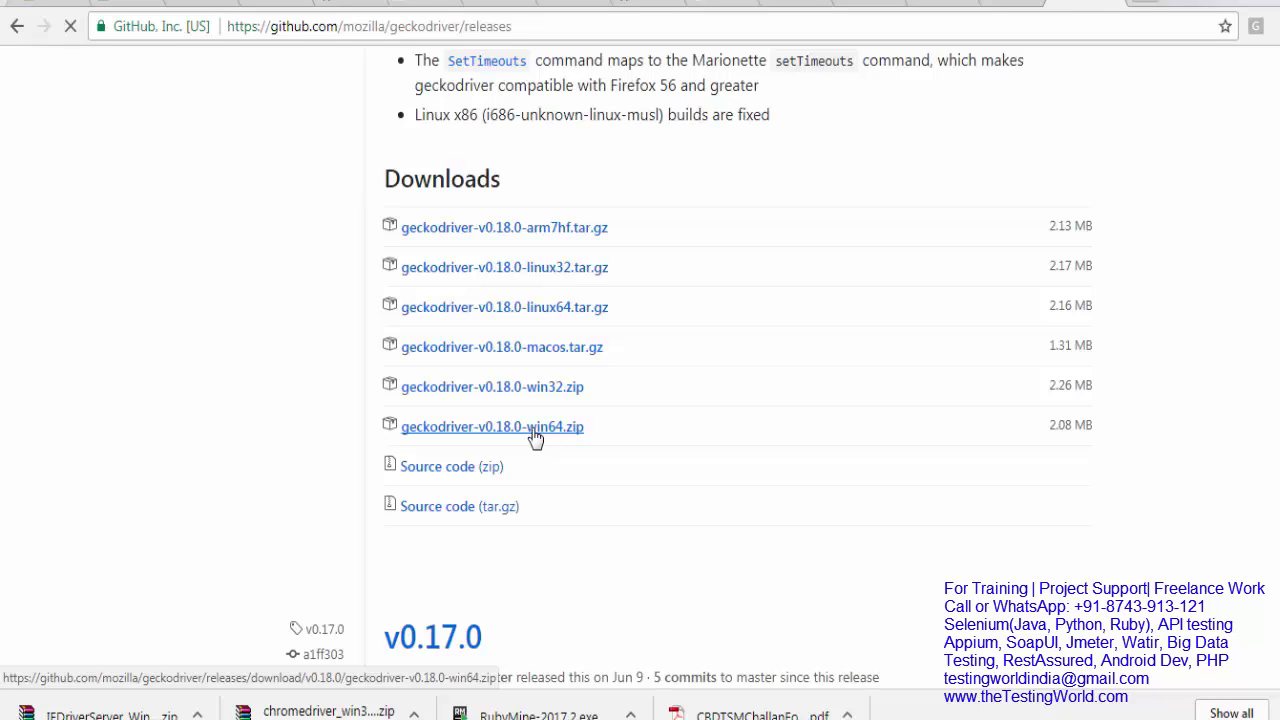
click(492, 428)
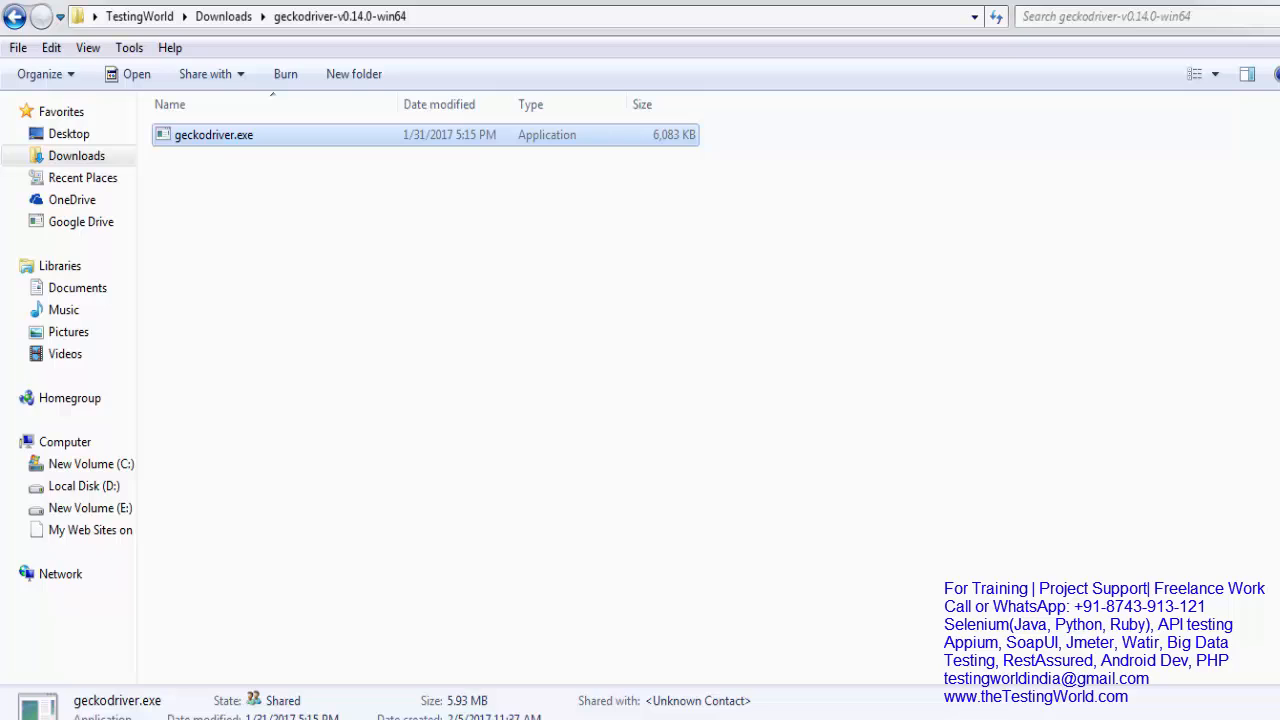
mouse_move(916, 682)
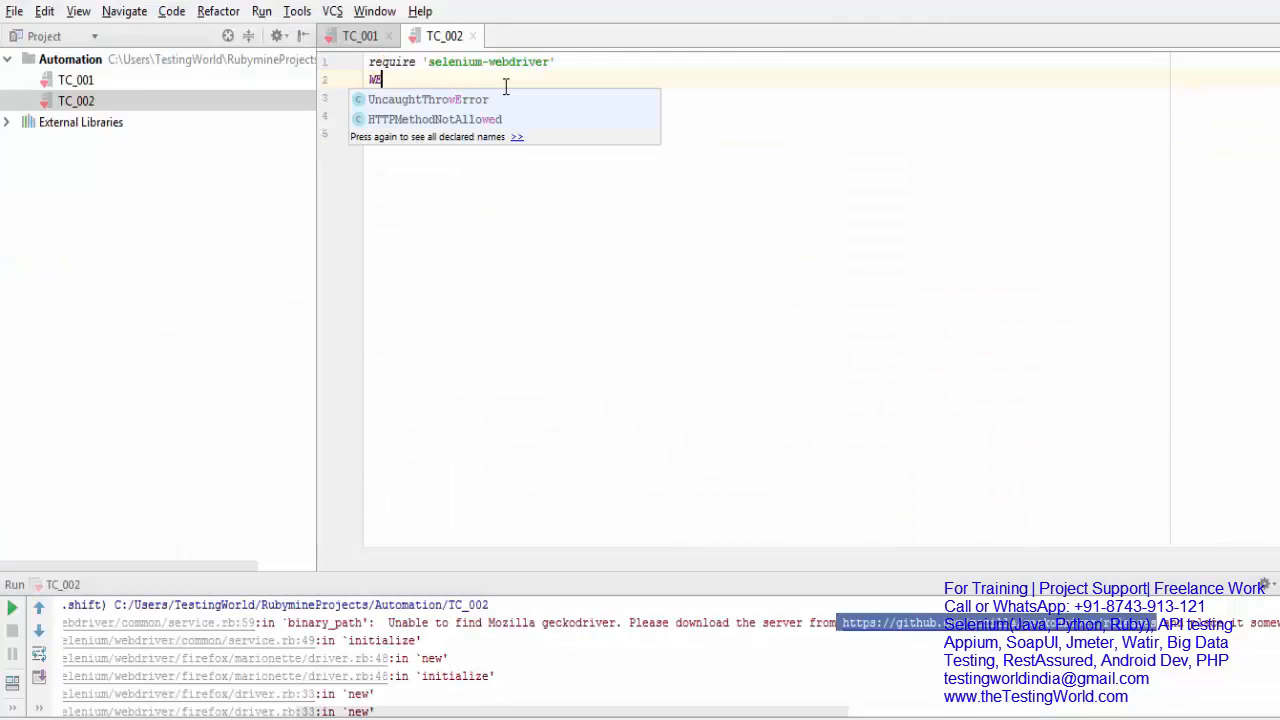
Step: Add Selenium::WebDriver::Firefox.driver_path="" on line 2 for the geckodriver.exe path
text(Se)
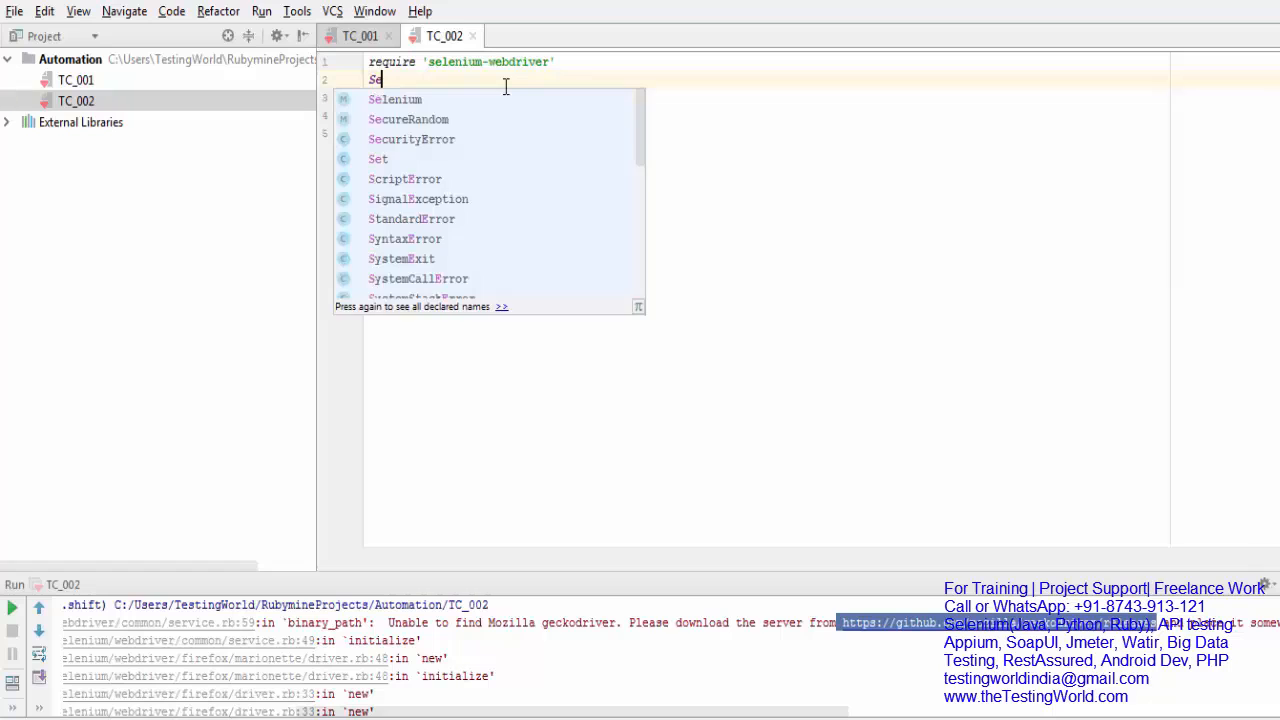
text(Selenium::WebDriver)
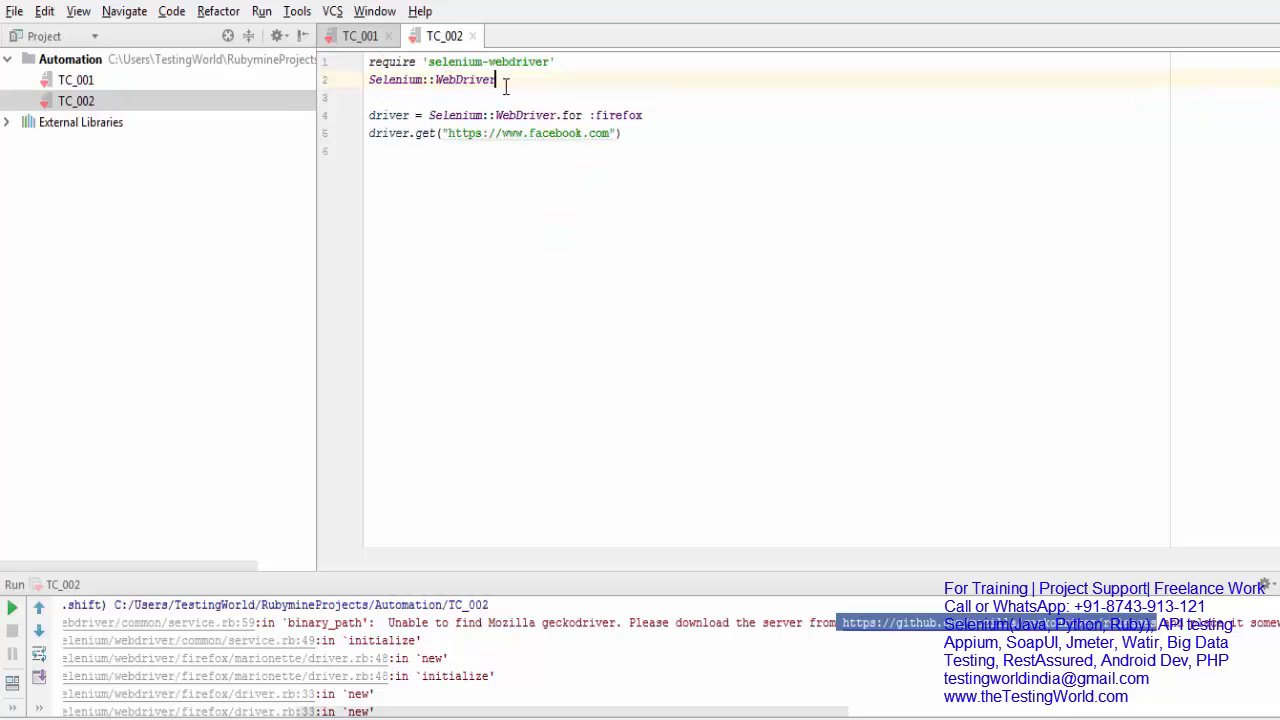
text(::Firefox)
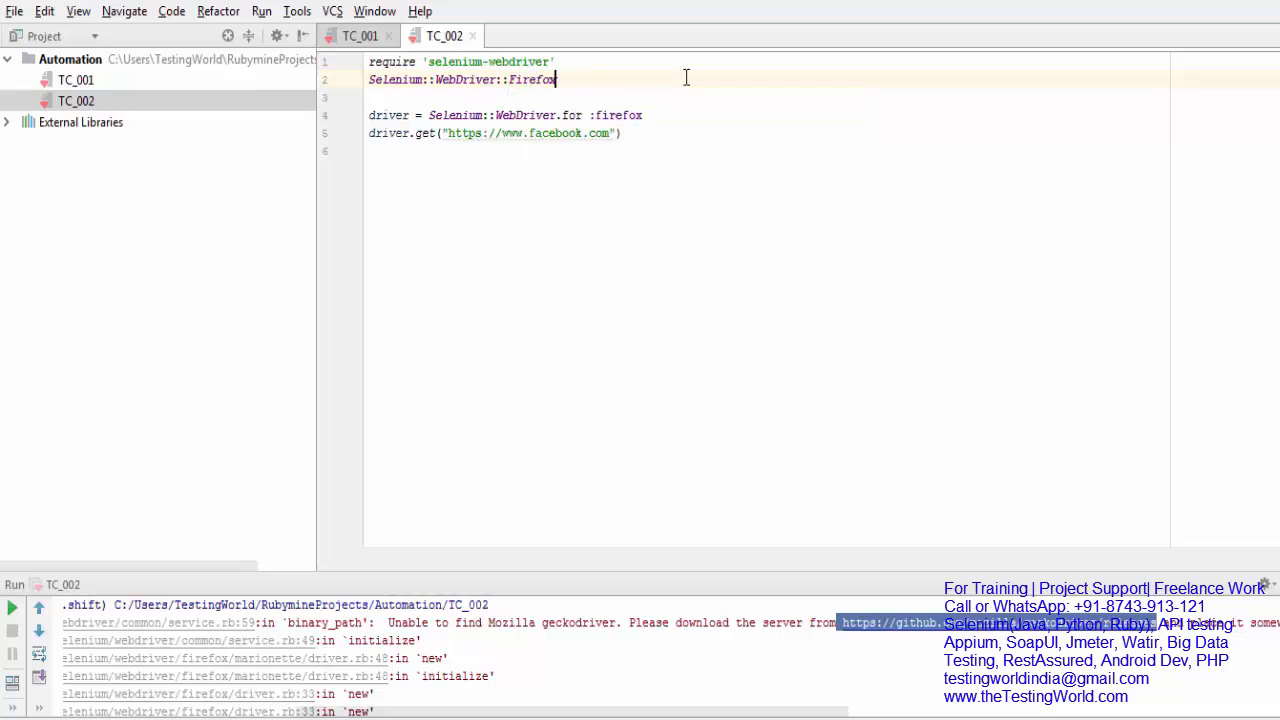
text(.driver_path)
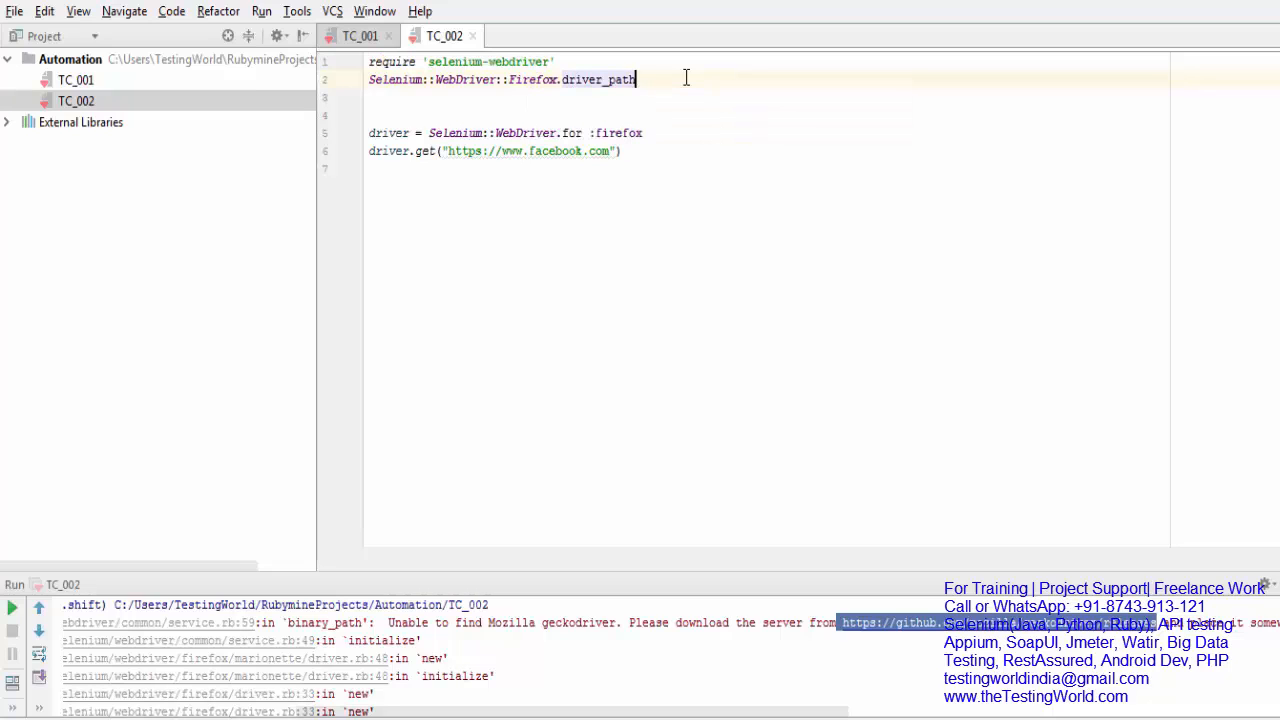
text(="")
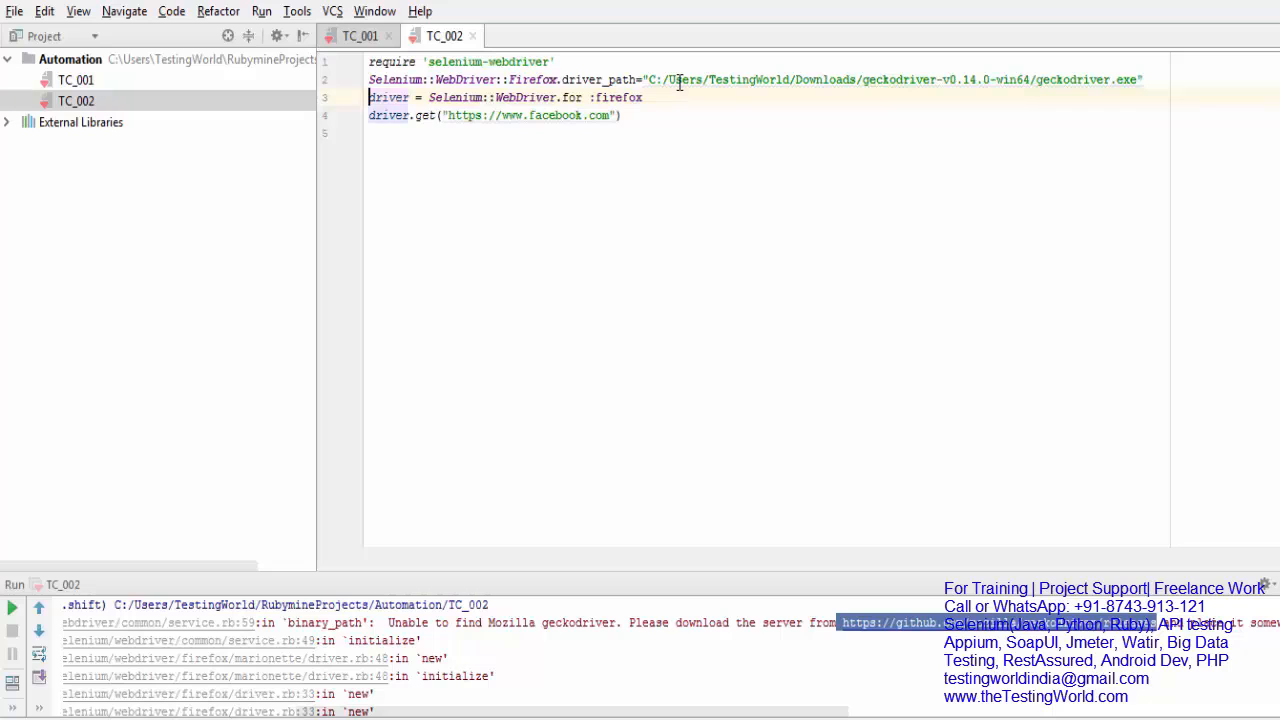
Step: Bring up the Run menu to run the updated TC_002 script
click(262, 12)
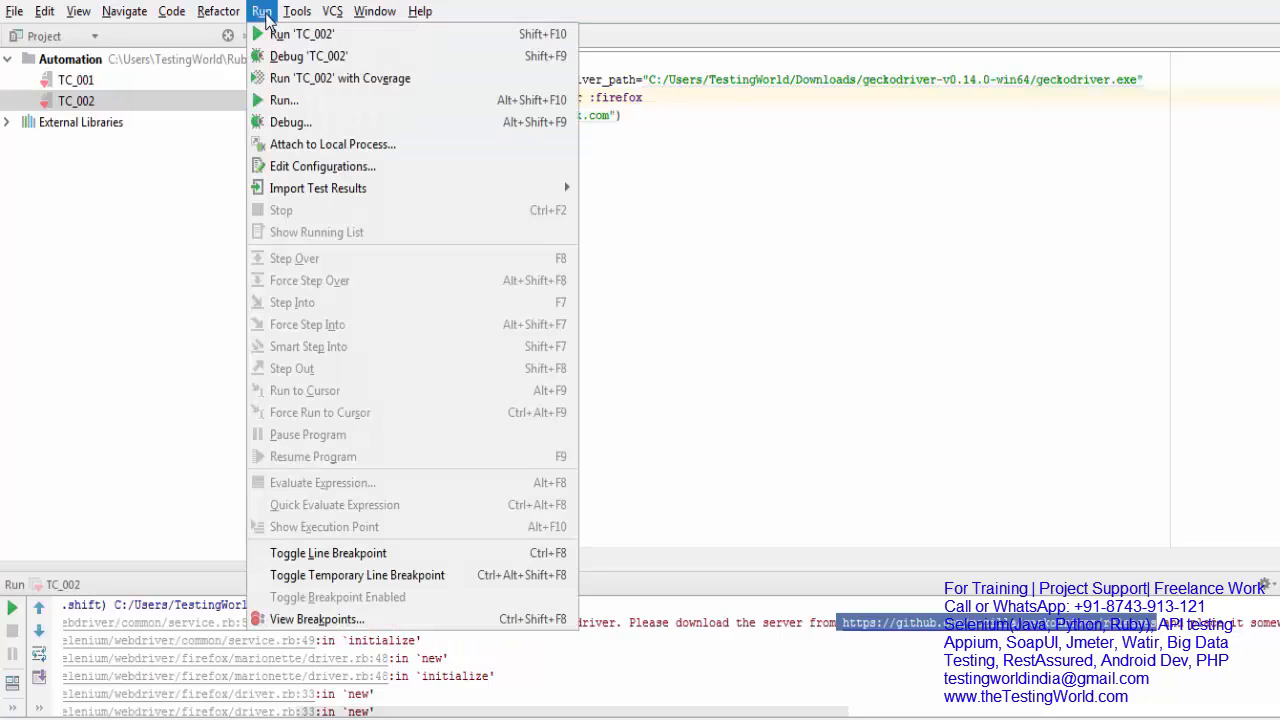
mouse_move(300, 34)
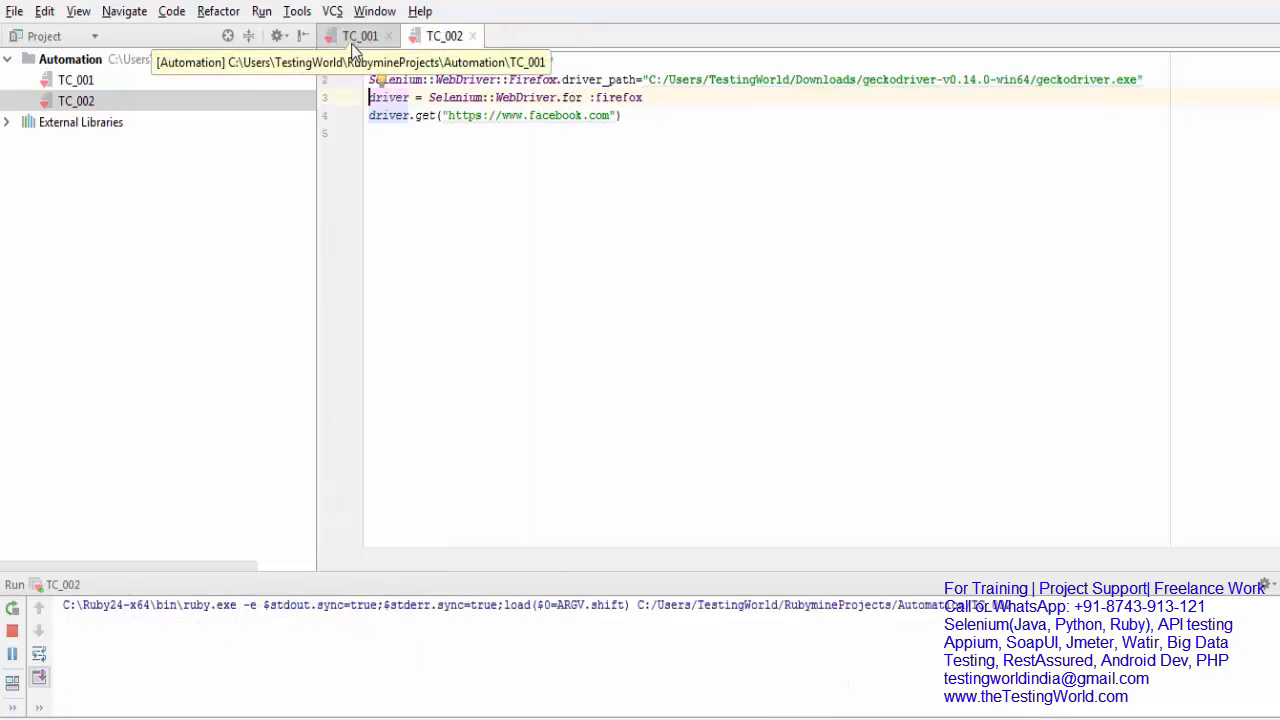
mouse_move(362, 248)
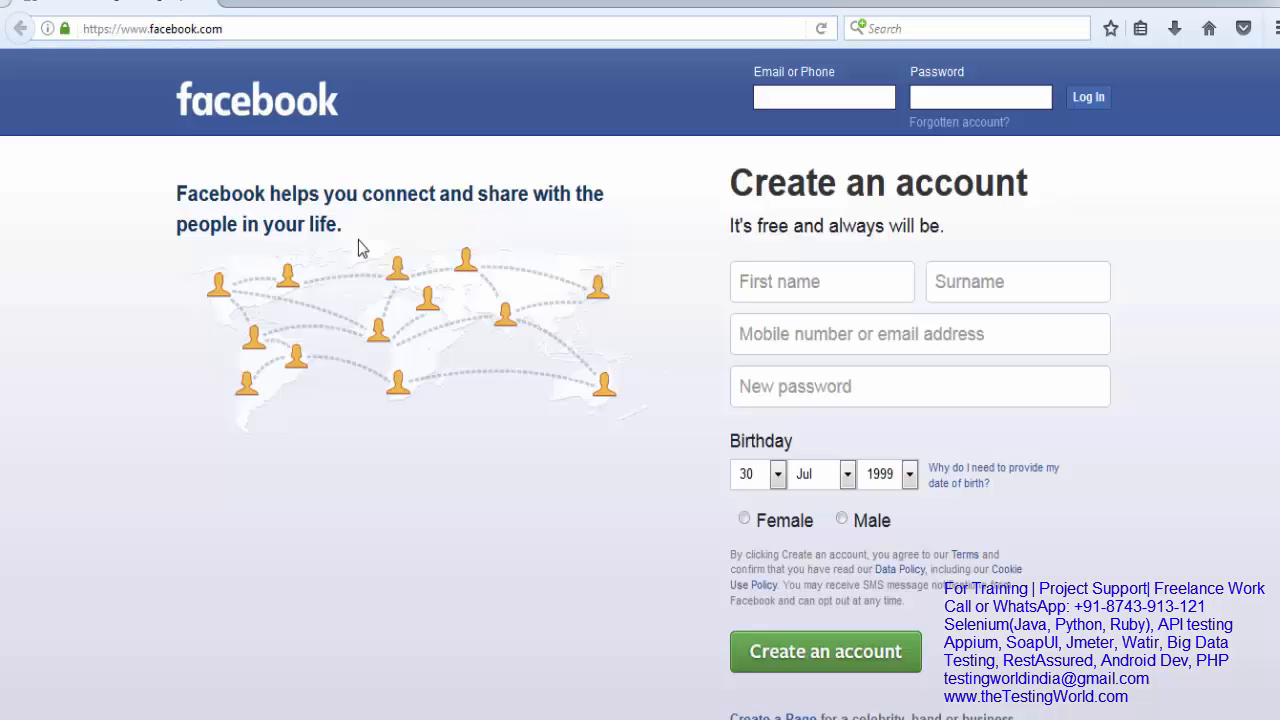
Step: Confirm the script-launched Firefox shows the Facebook page
click(820, 280)
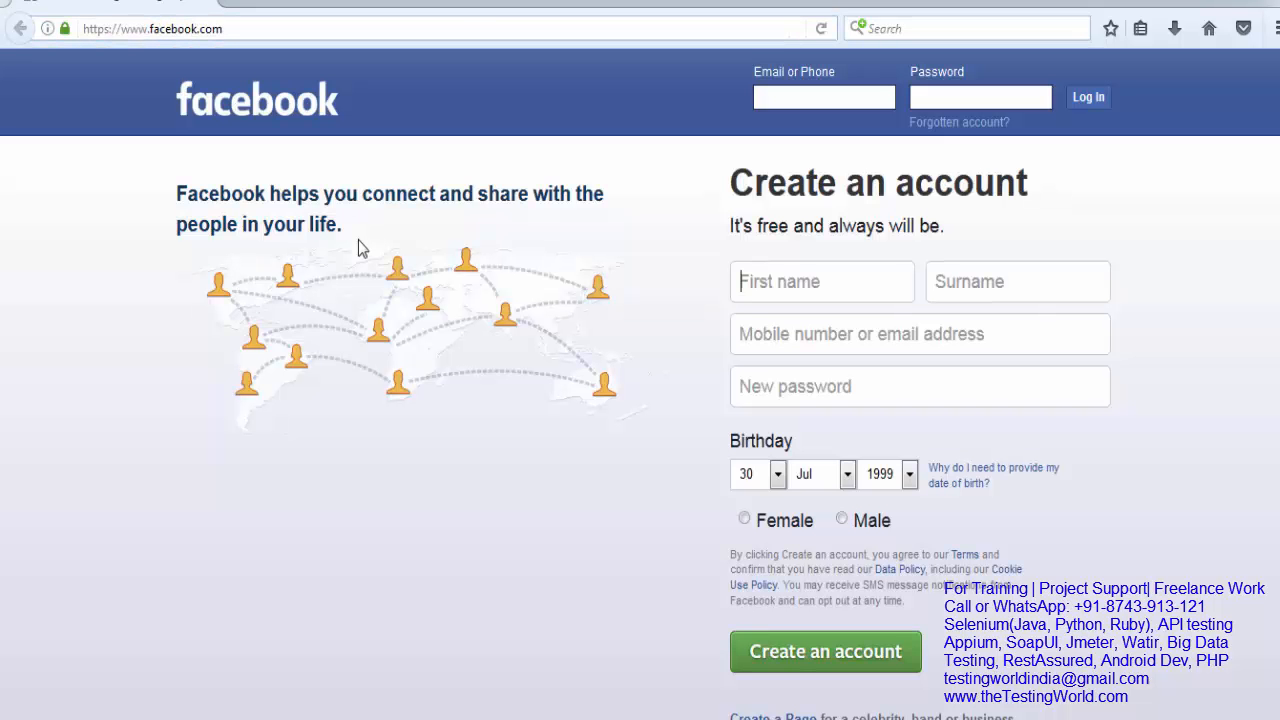